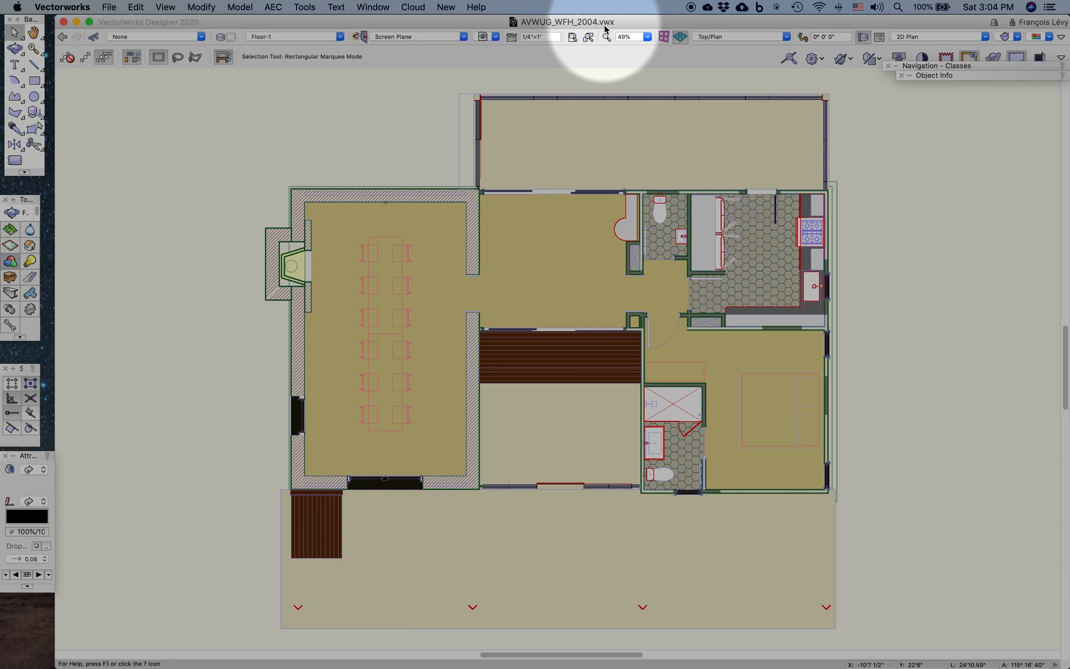
mouse_move(608, 26)
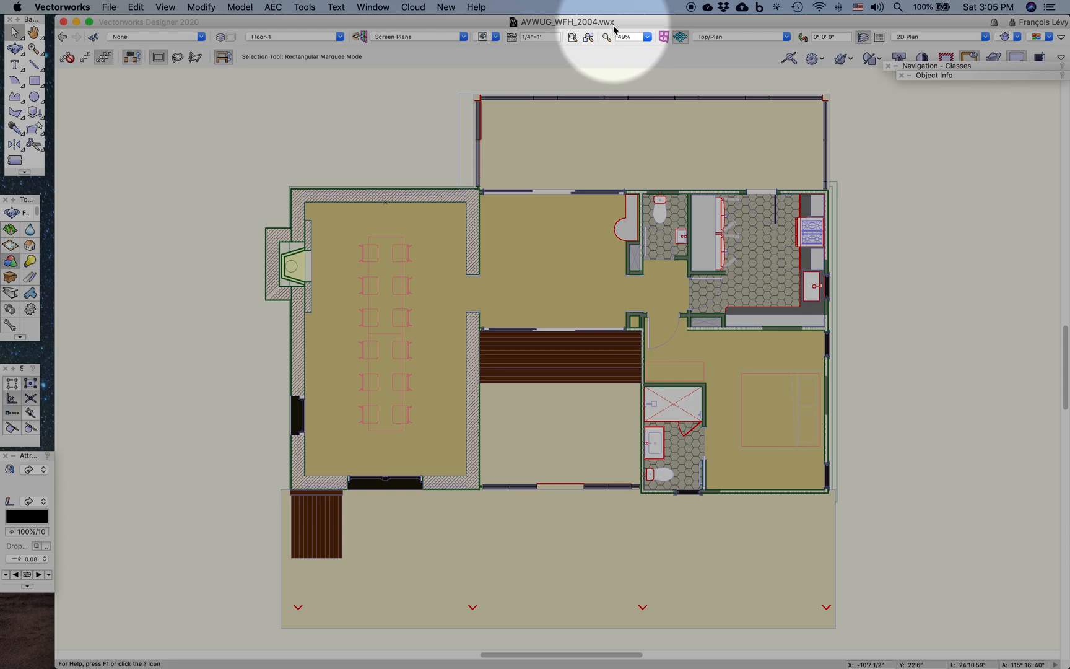
mouse_move(612, 28)
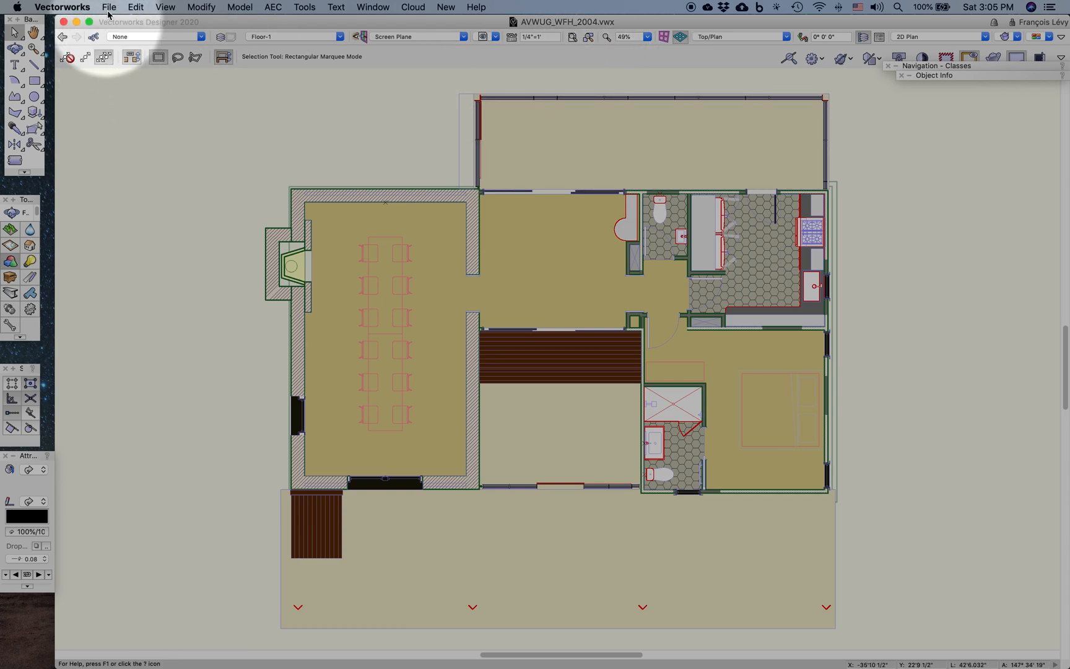
Step: Start Project Sharing setup for the floor plan from the File menu
left_click(109, 7)
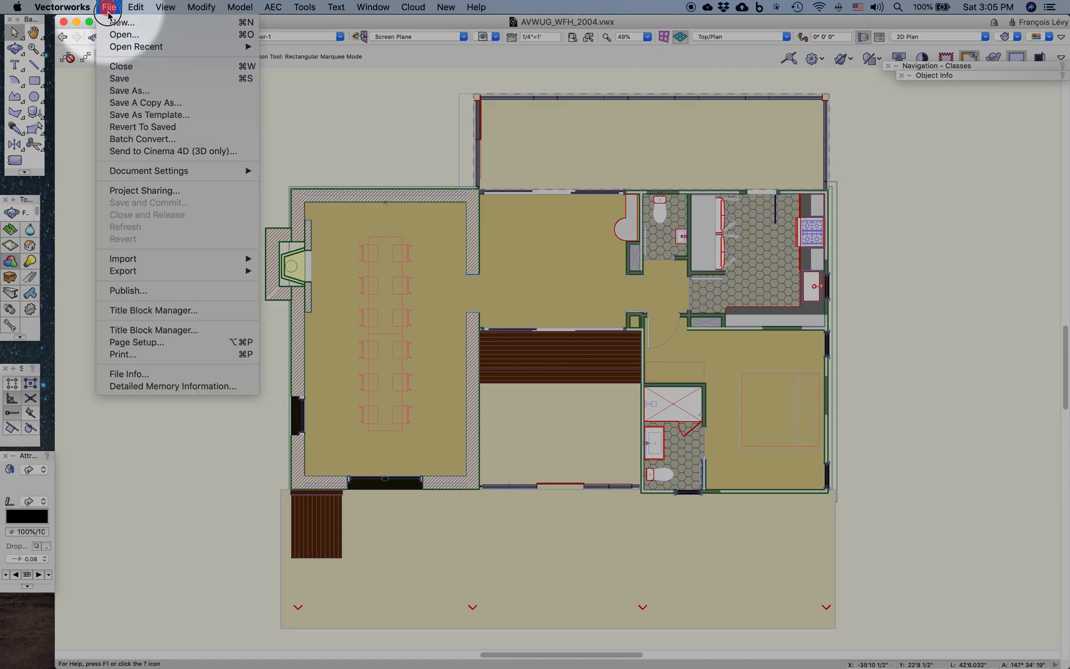
mouse_move(125, 195)
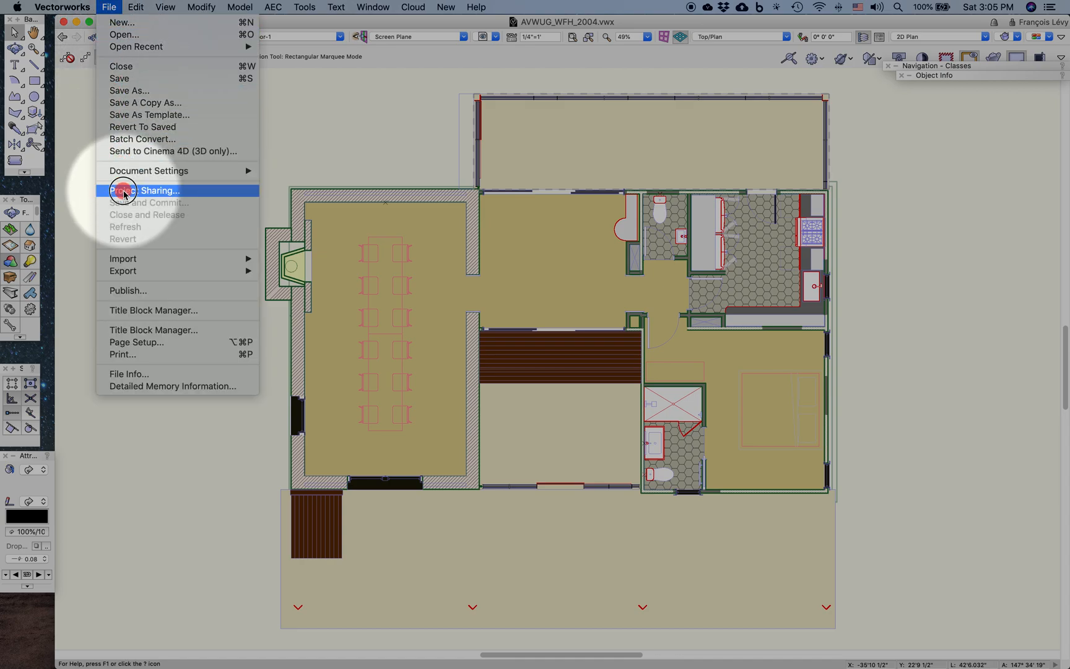
left_click(146, 190)
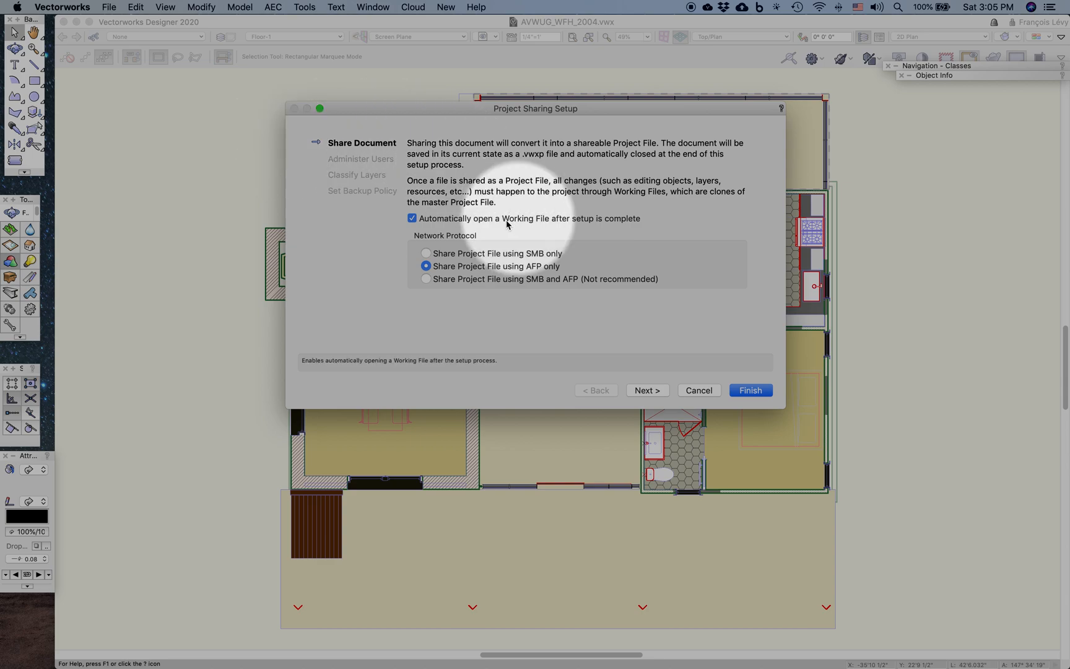
mouse_move(440, 228)
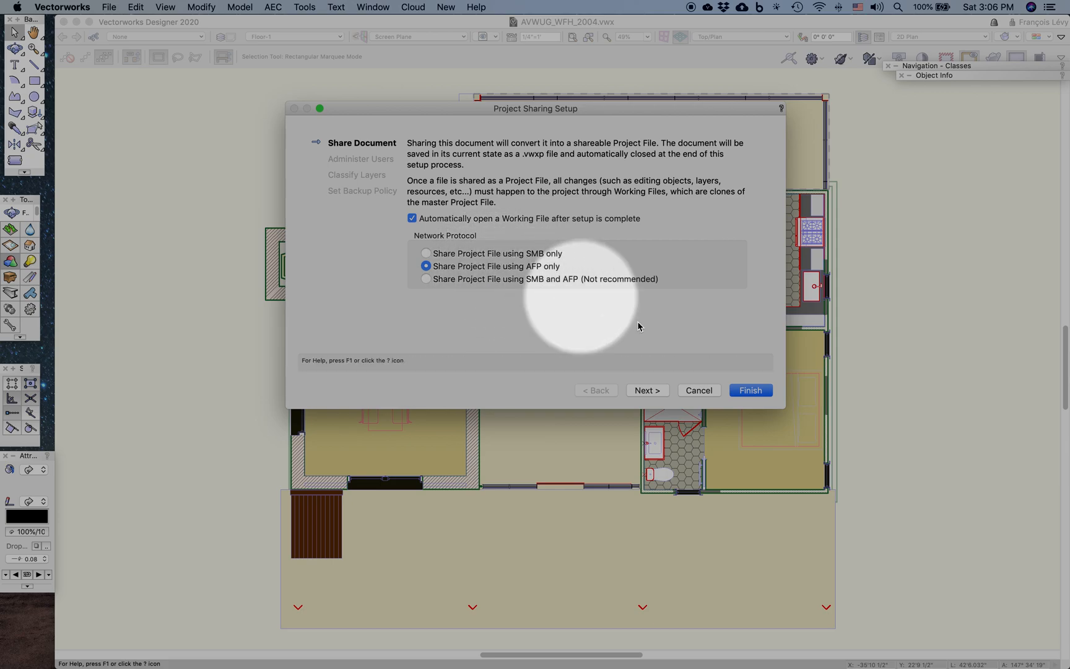
Step: Advance to Administer Users with Project as the default new-user permission
left_click(648, 390)
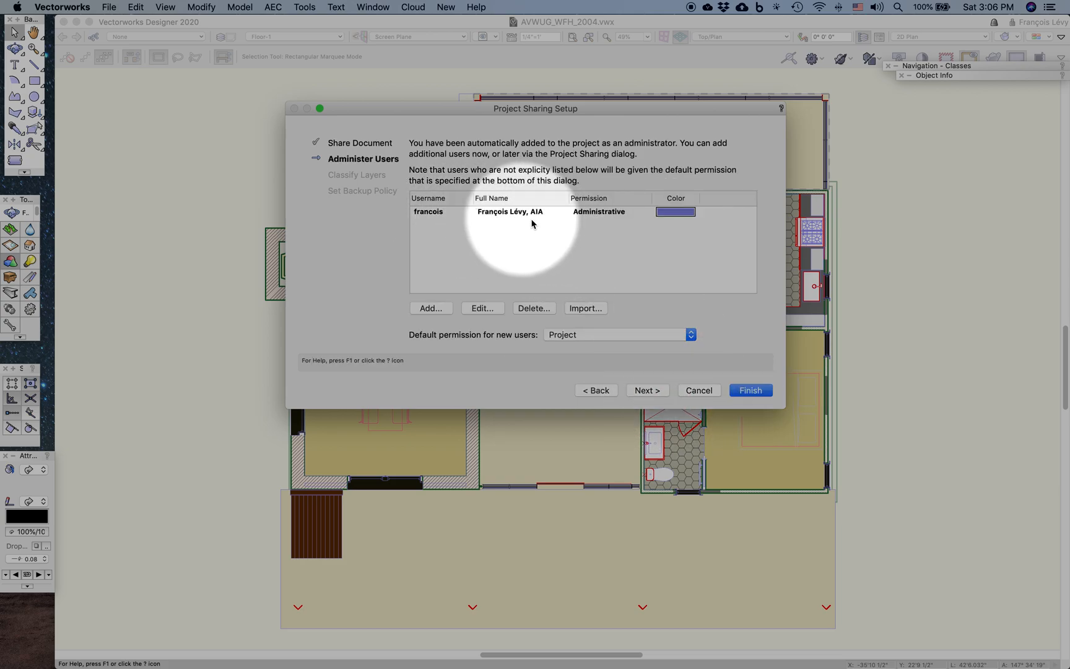
mouse_move(598, 220)
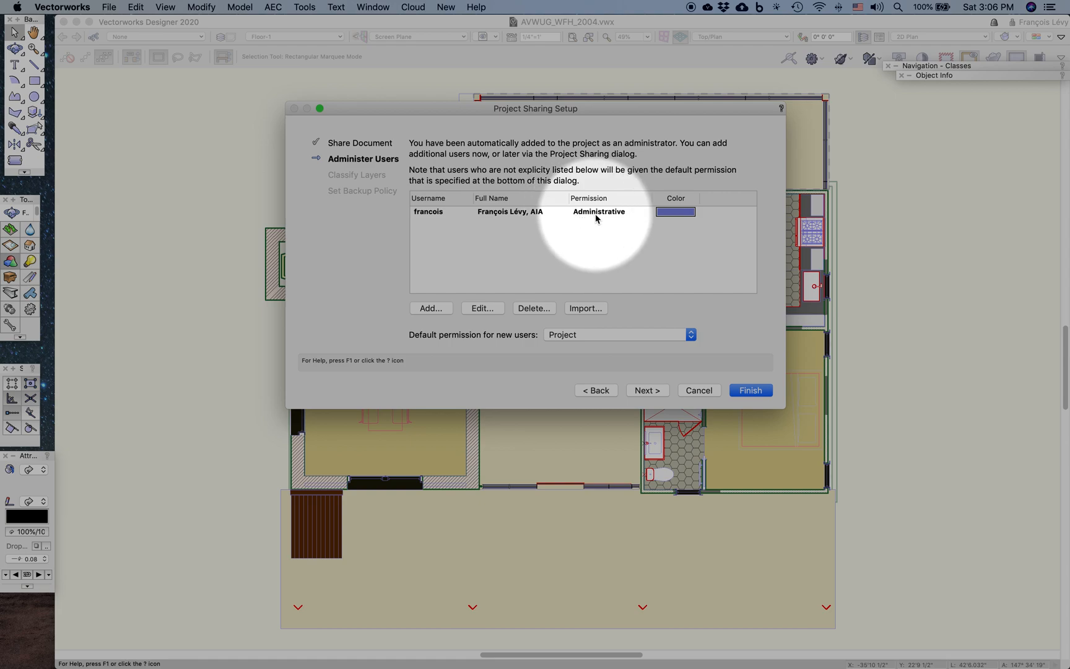
mouse_move(609, 219)
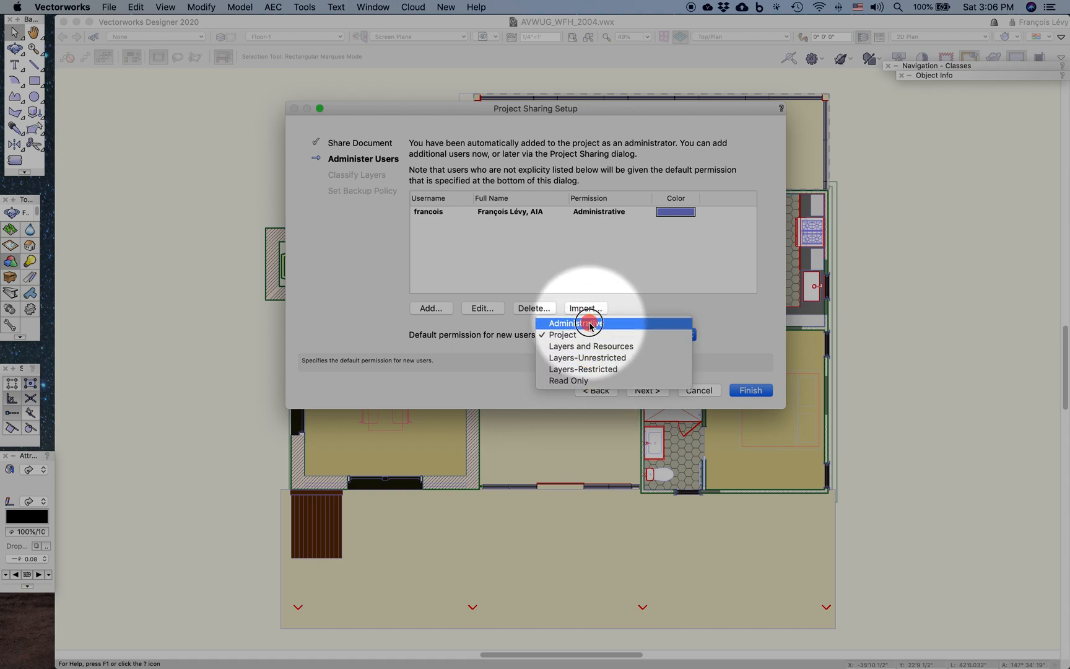
mouse_move(588, 381)
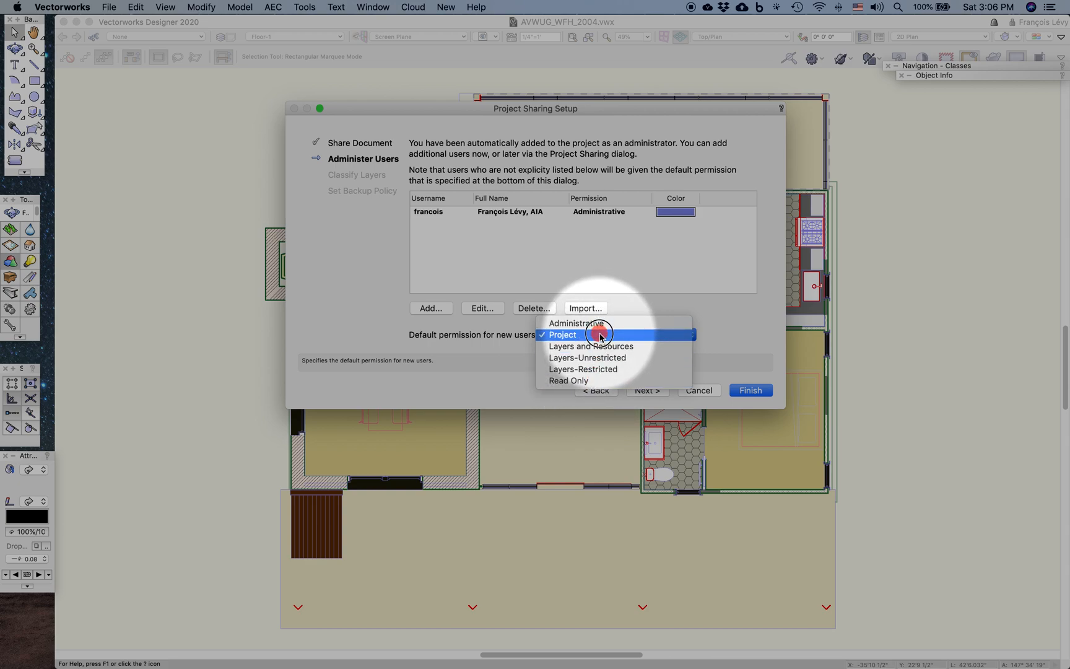
mouse_move(598, 323)
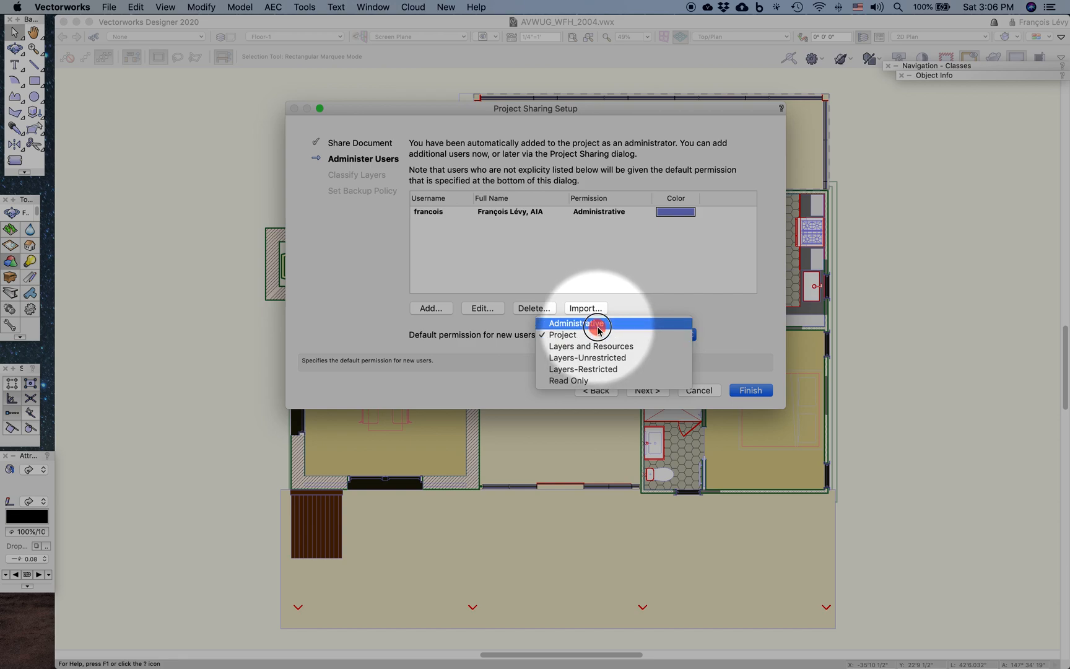
mouse_move(618, 335)
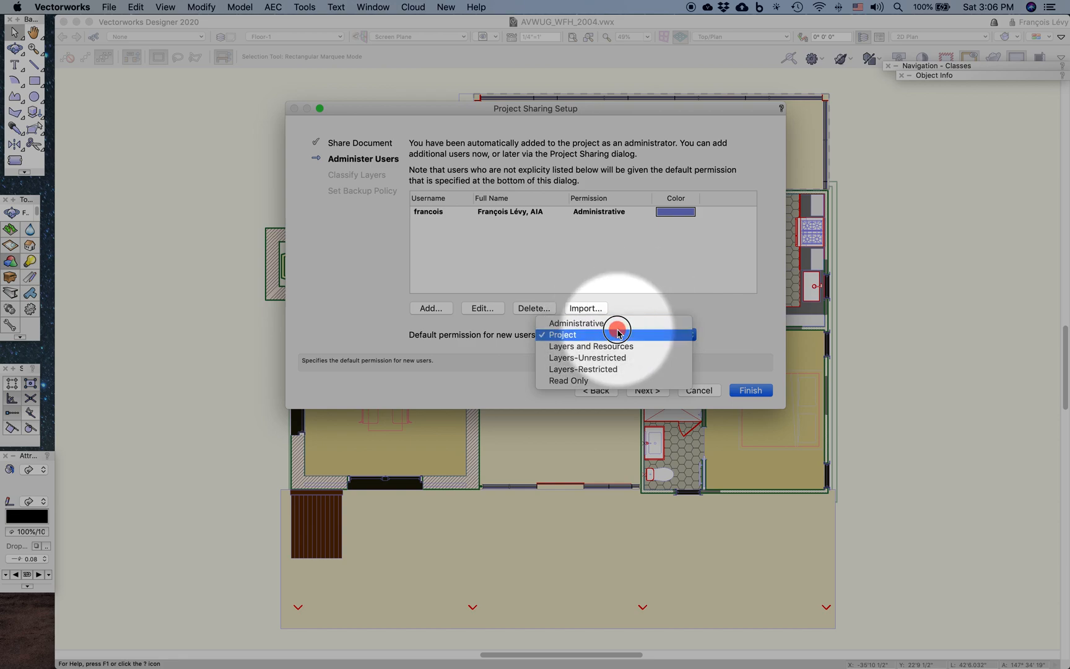
mouse_move(613, 370)
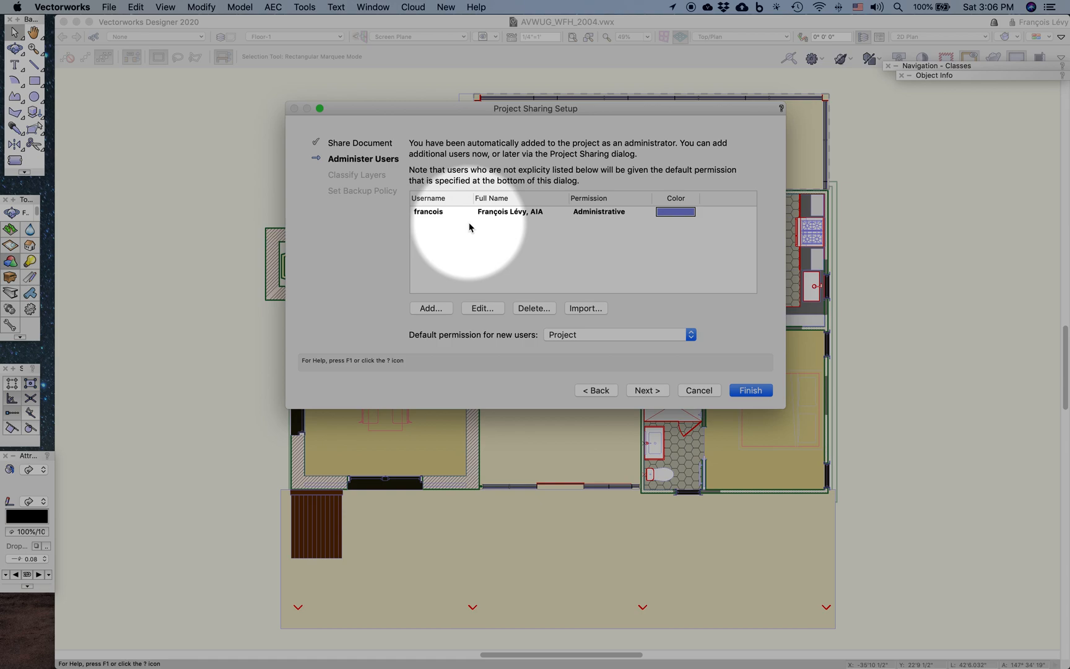
mouse_move(480, 232)
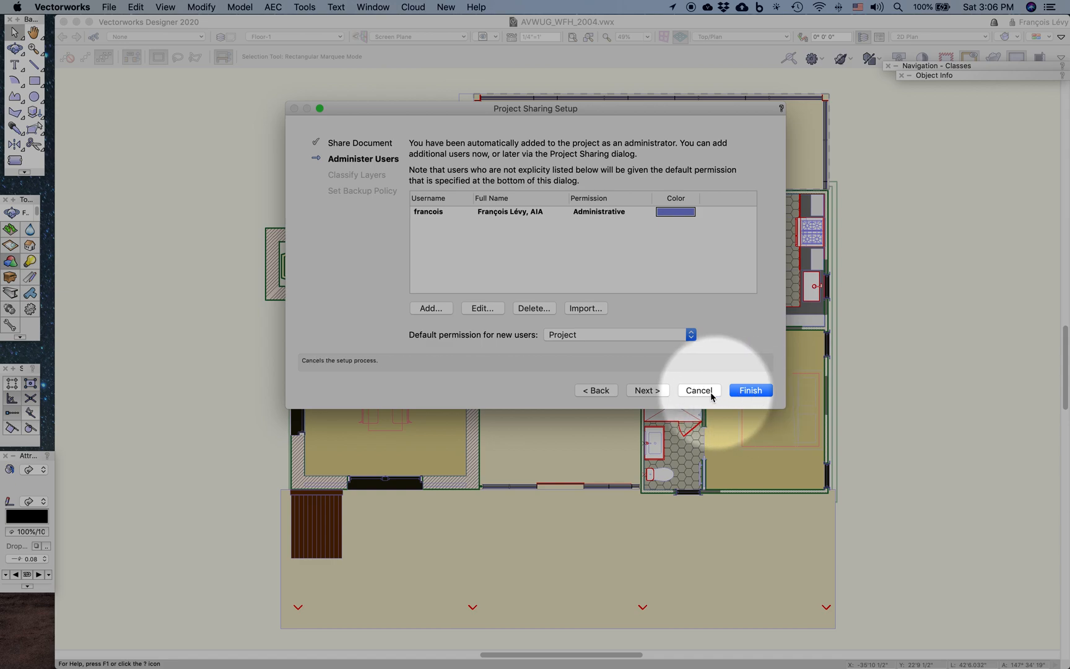
Step: Review the layer list in Classify Layers, leaving no master layers starred
left_click(647, 390)
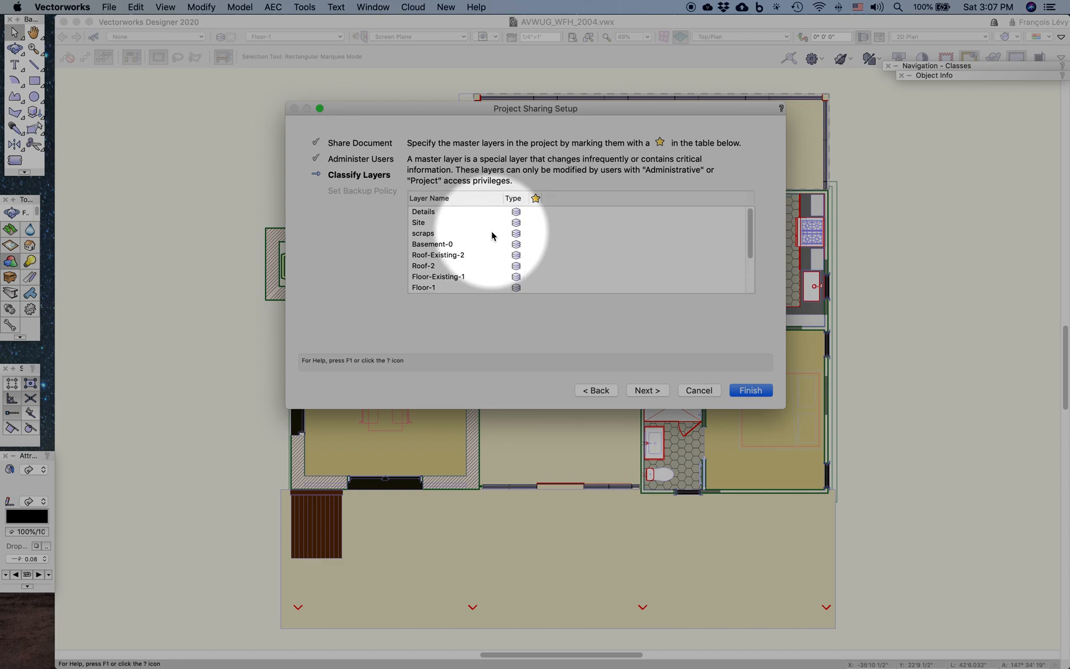
scroll("down", 3)
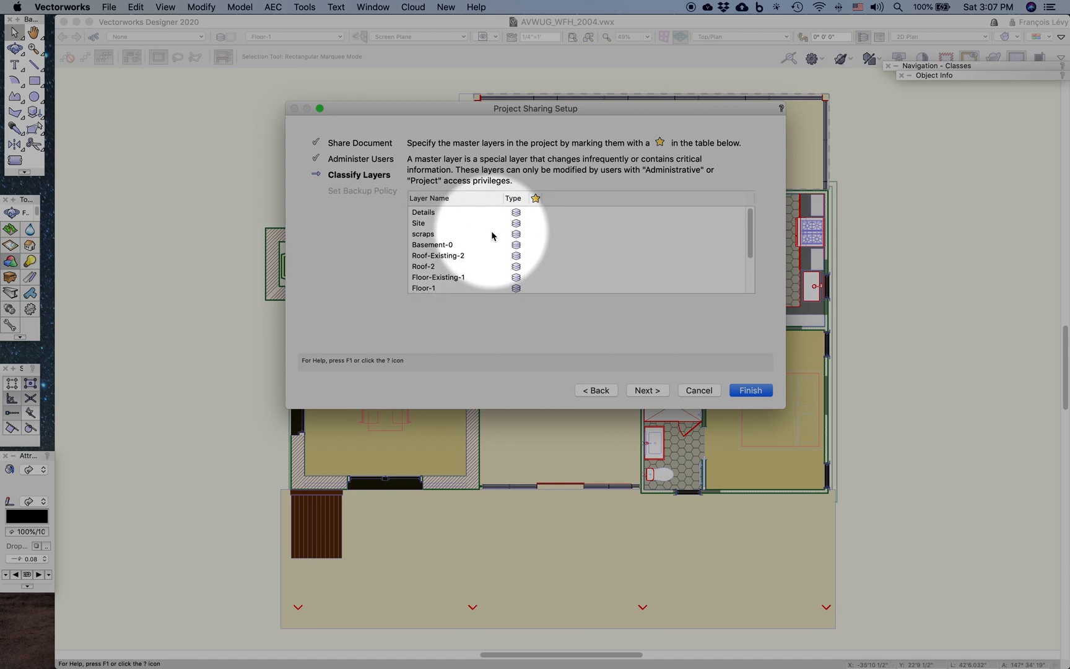
scroll("down", 3)
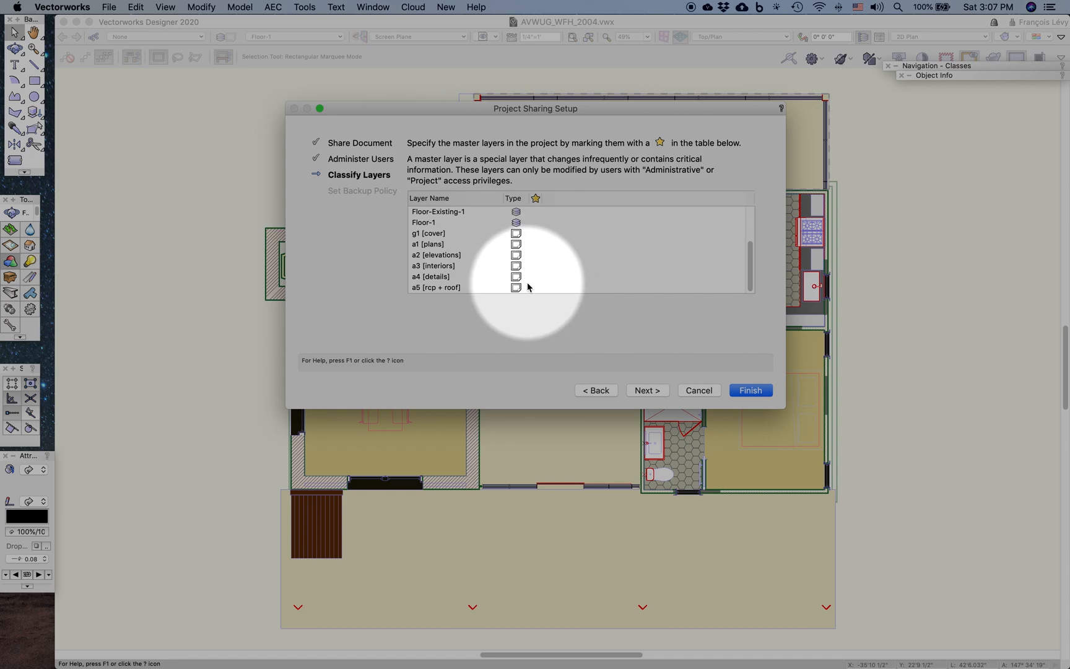
mouse_move(532, 290)
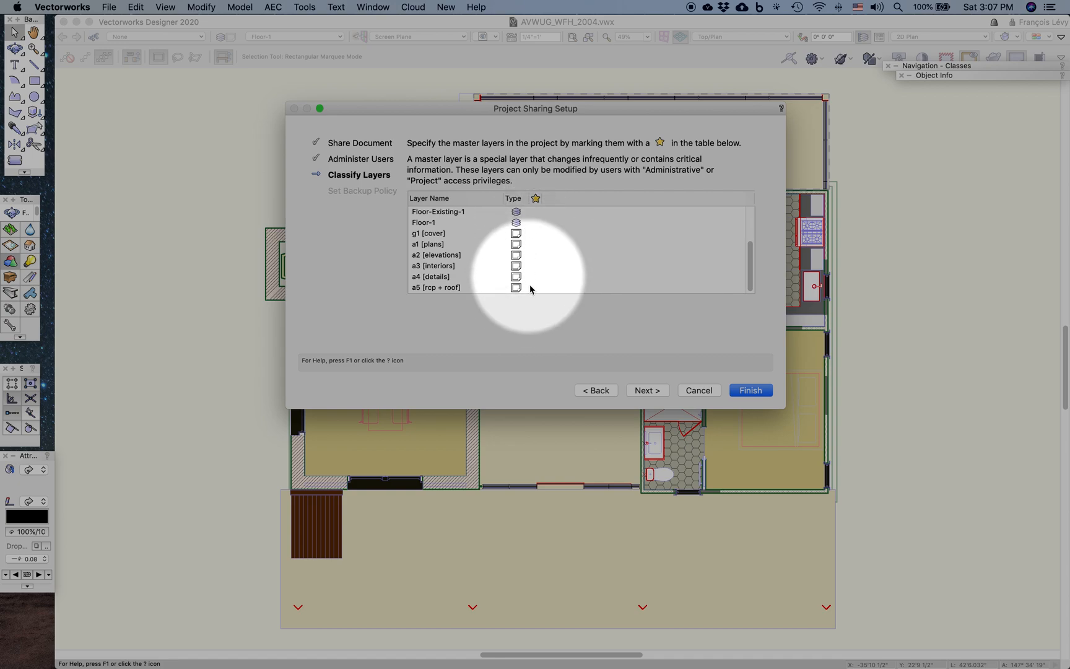
mouse_move(533, 247)
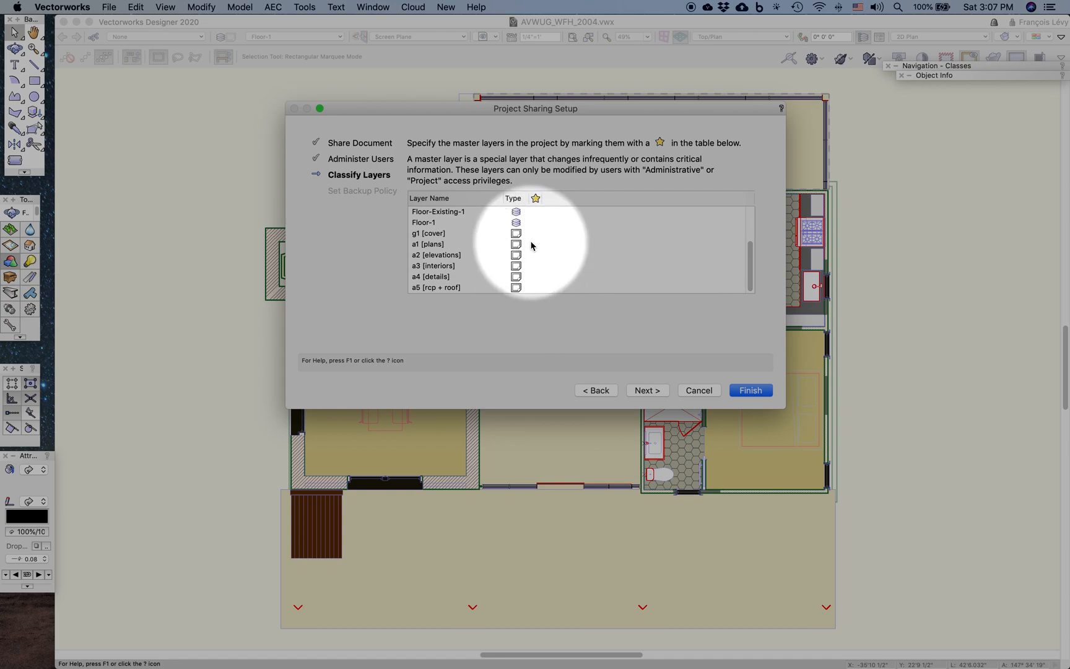
mouse_move(536, 248)
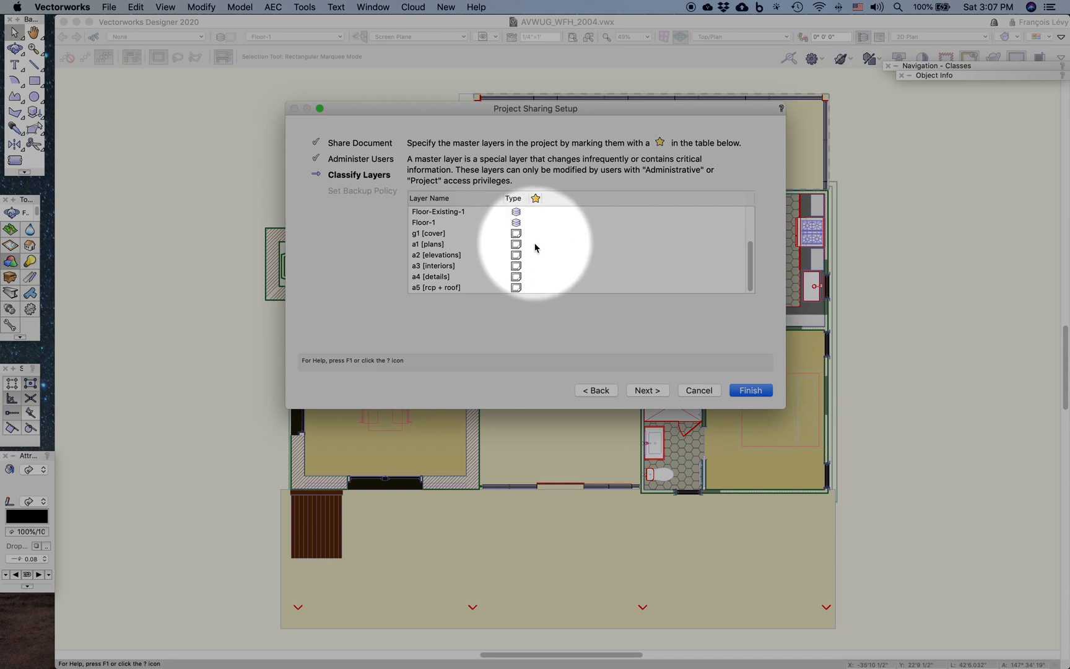
mouse_move(661, 394)
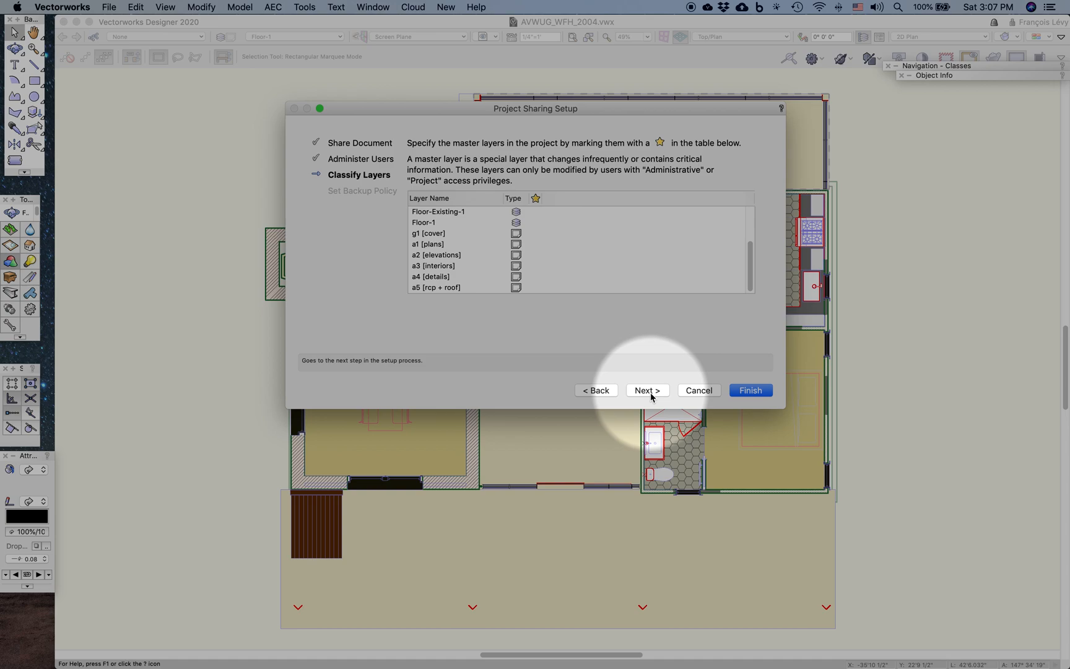
left_click(648, 390)
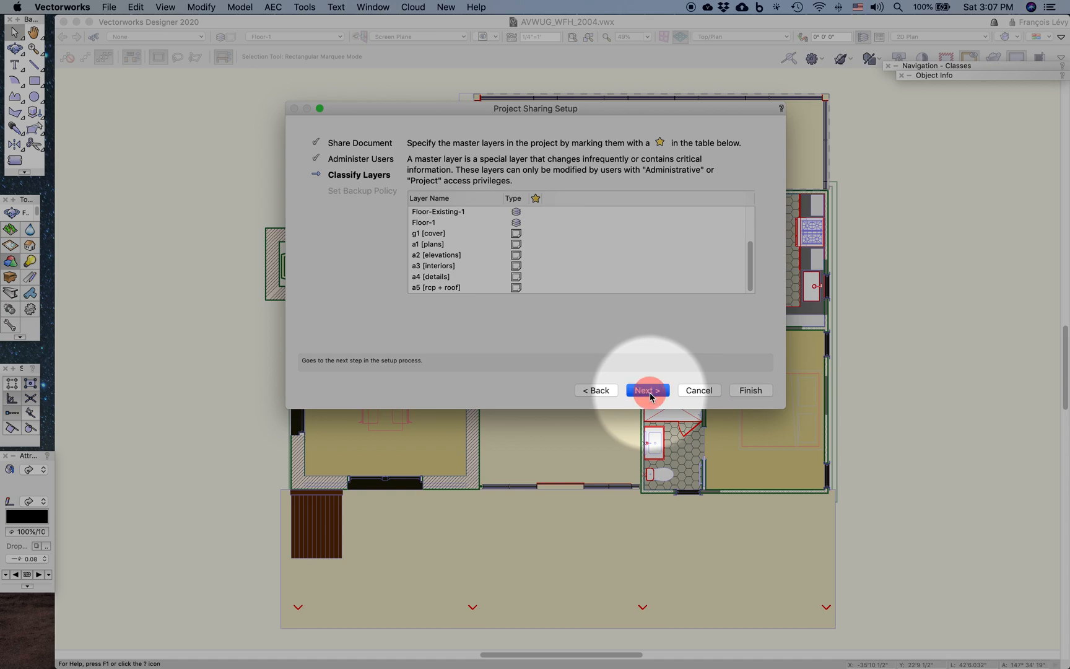
Step: Set backups every 5 commits, keeping 1 recent backup beside the project file
left_click(648, 391)
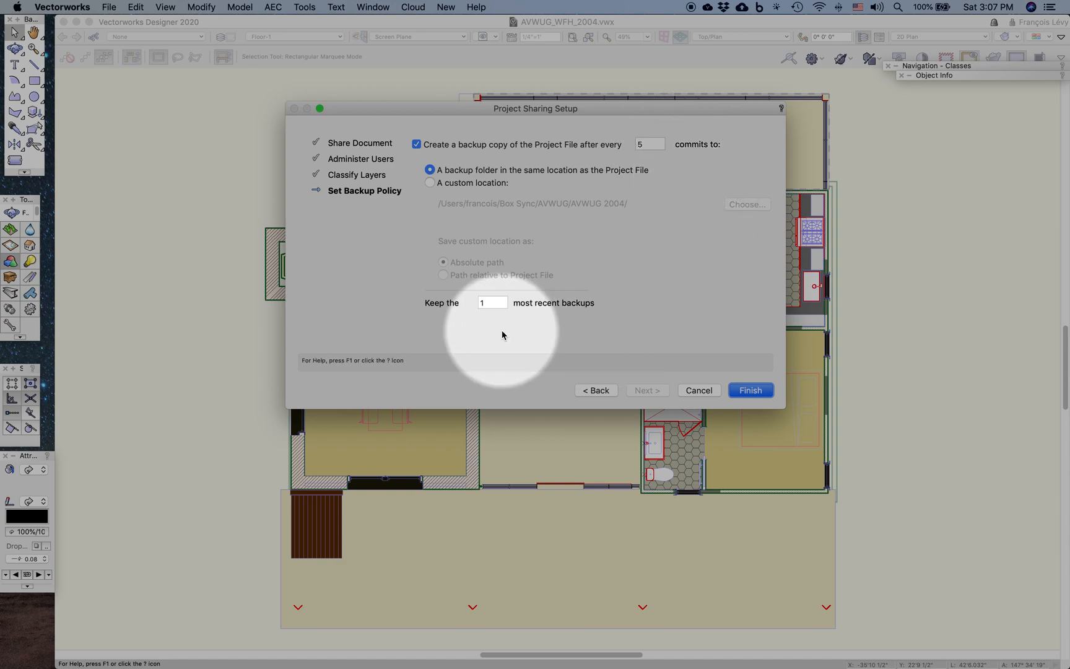
mouse_move(493, 332)
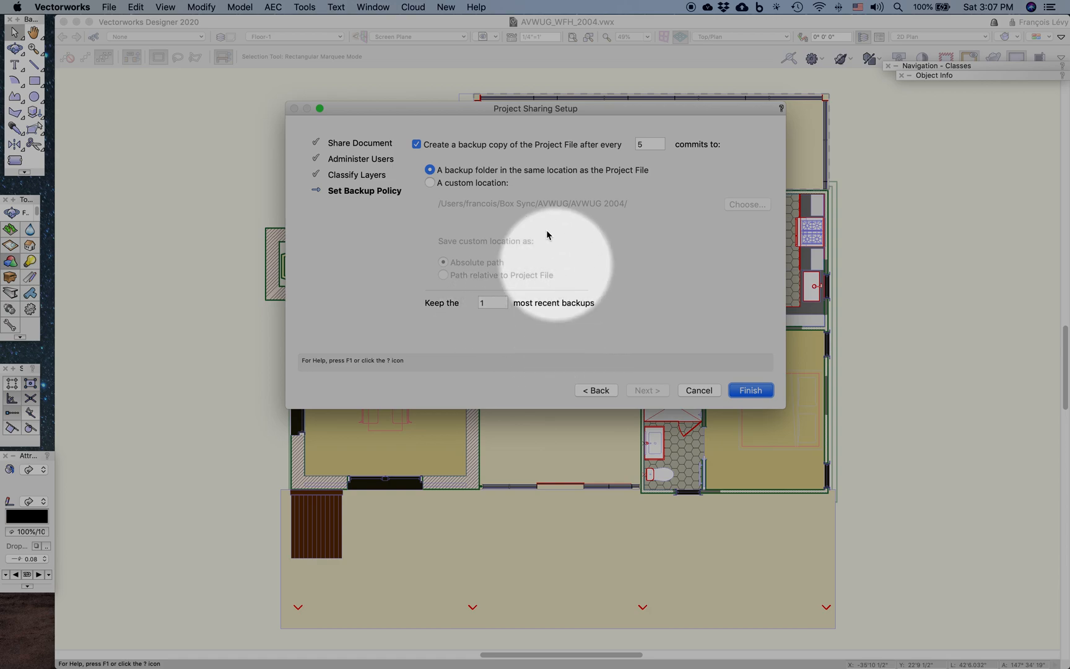
mouse_move(612, 190)
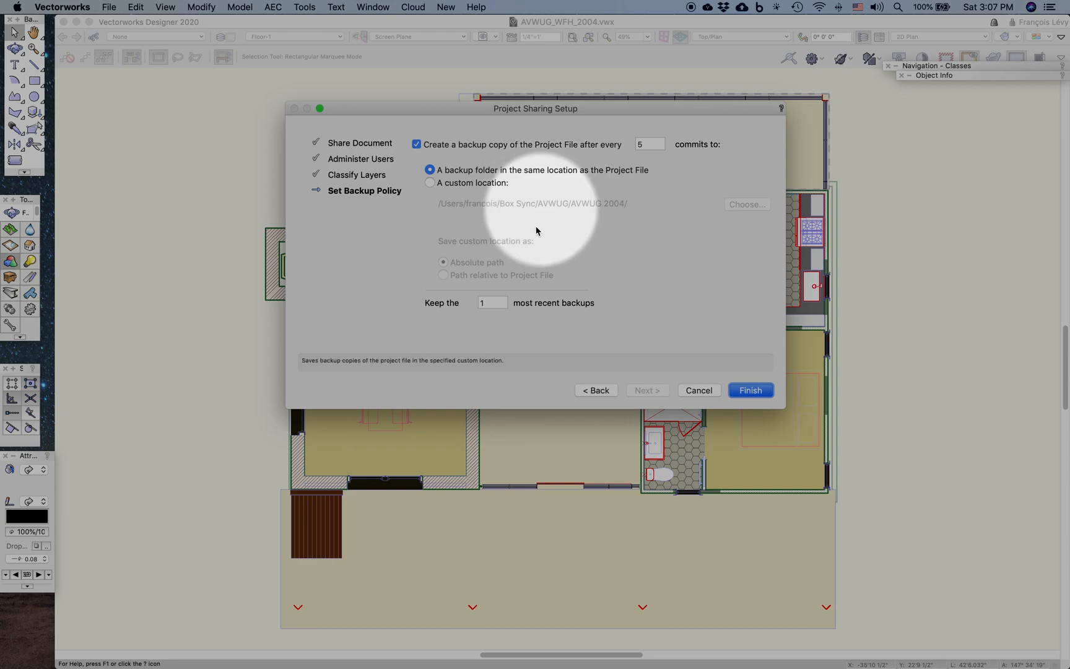
left_click(491, 303)
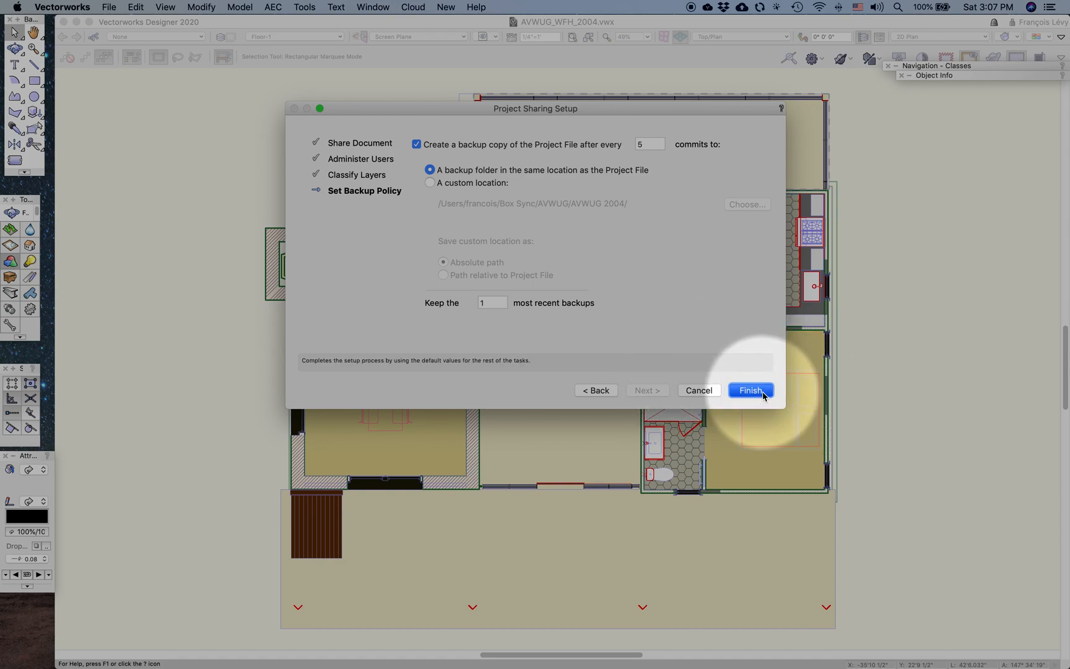
Step: Finish setup so working file AVWUG_WFH_2004_francois.vwxw opens
left_click(751, 390)
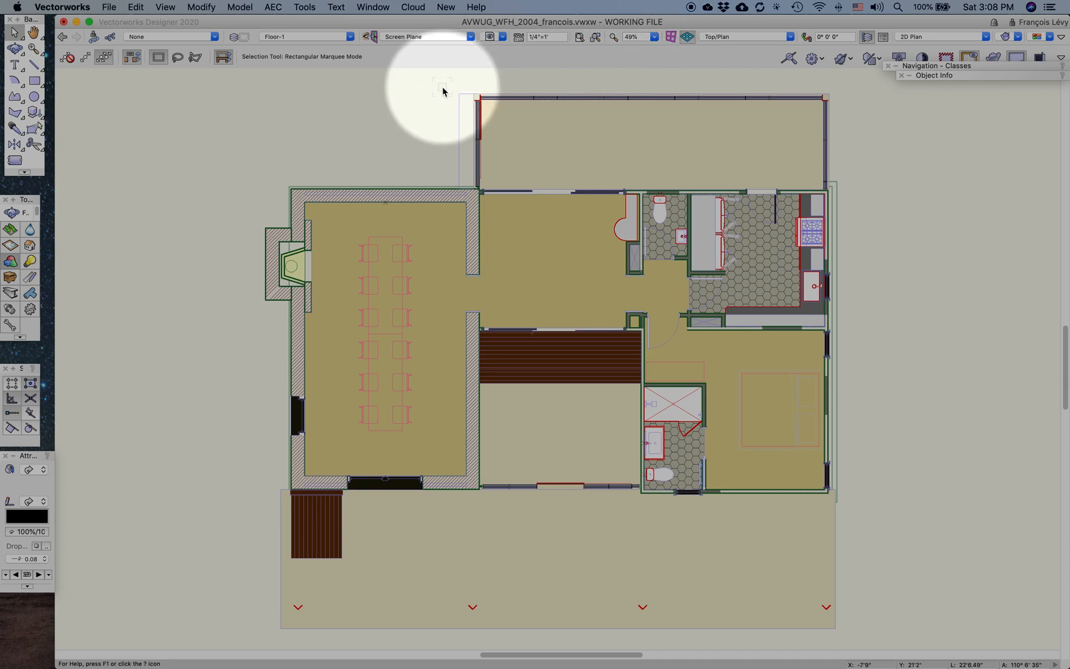
mouse_move(449, 102)
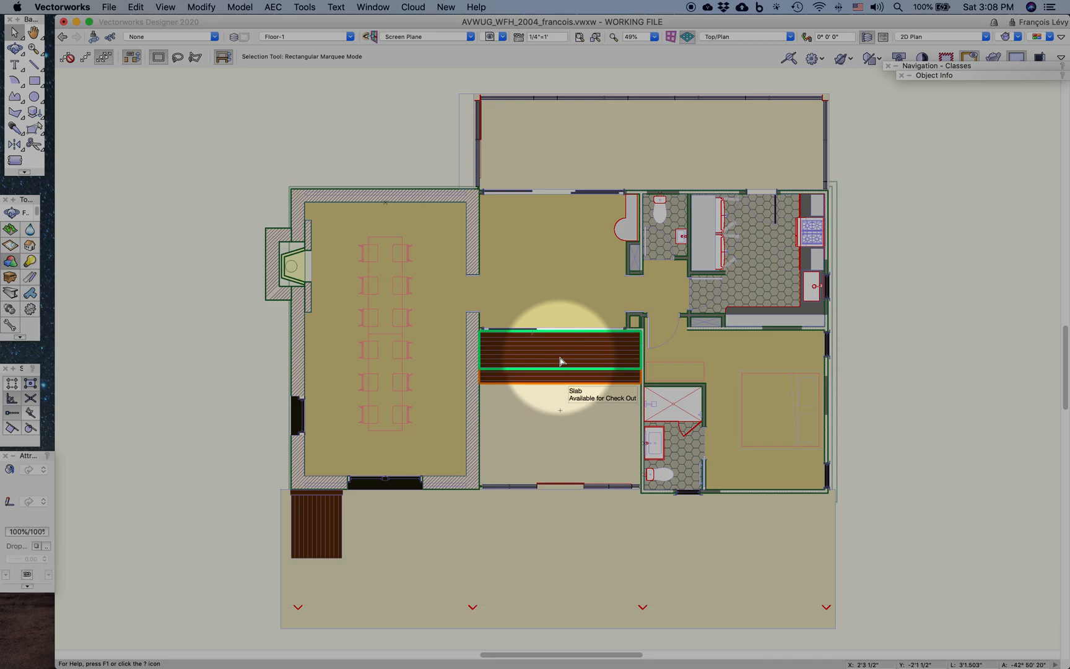
Step: Check out both Floor-1 slabs with automatic layer checkout enabled and no comment
left_click(561, 361)
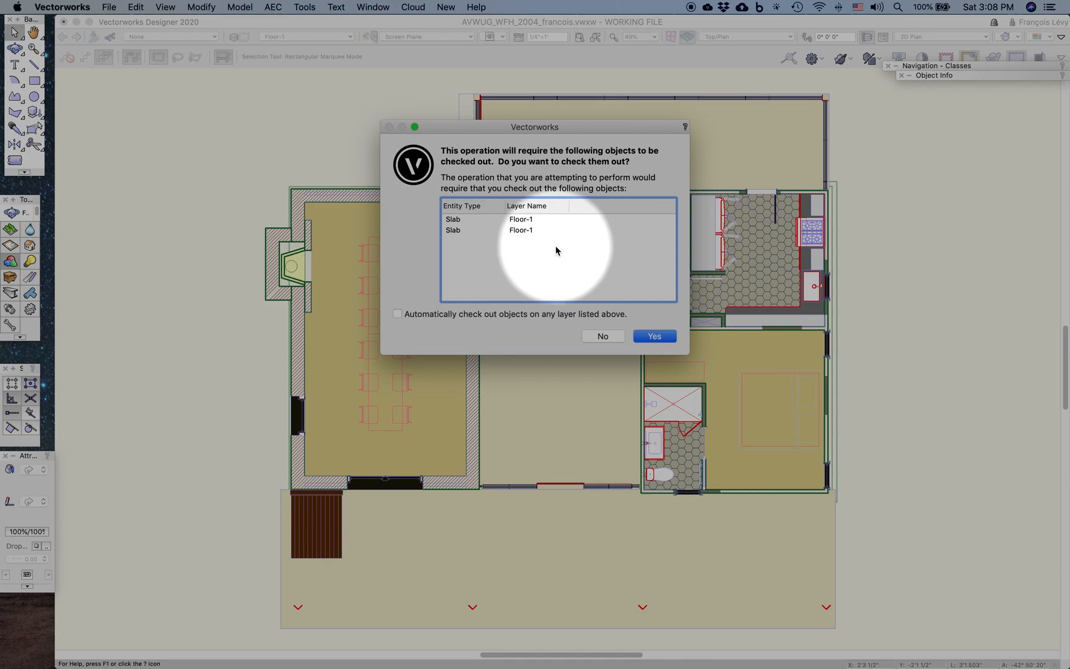
mouse_move(484, 235)
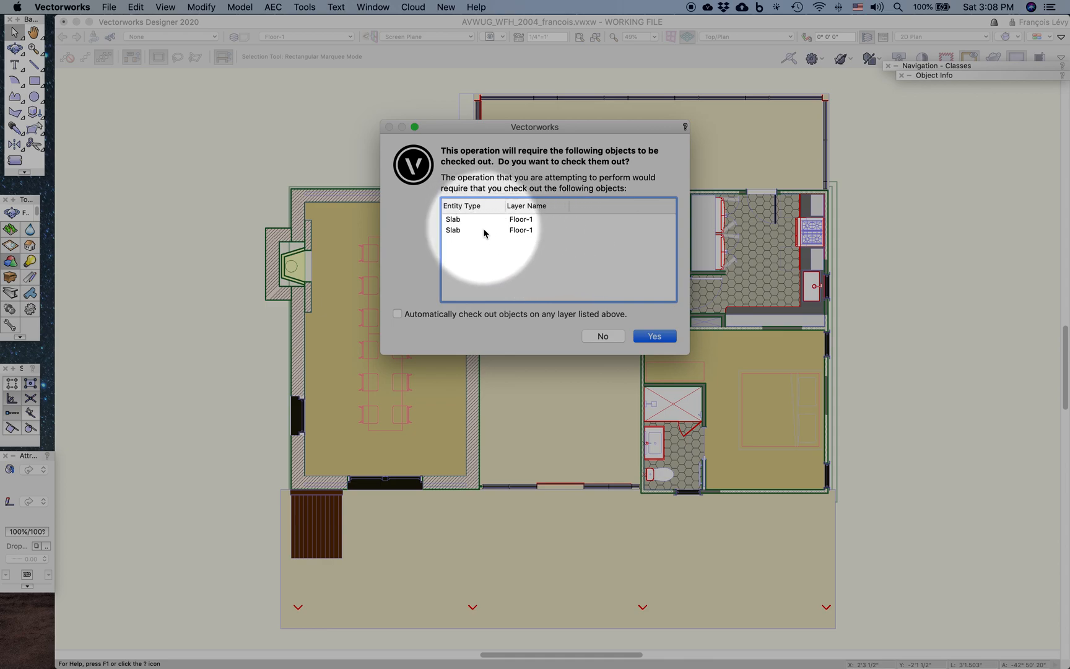
mouse_move(490, 241)
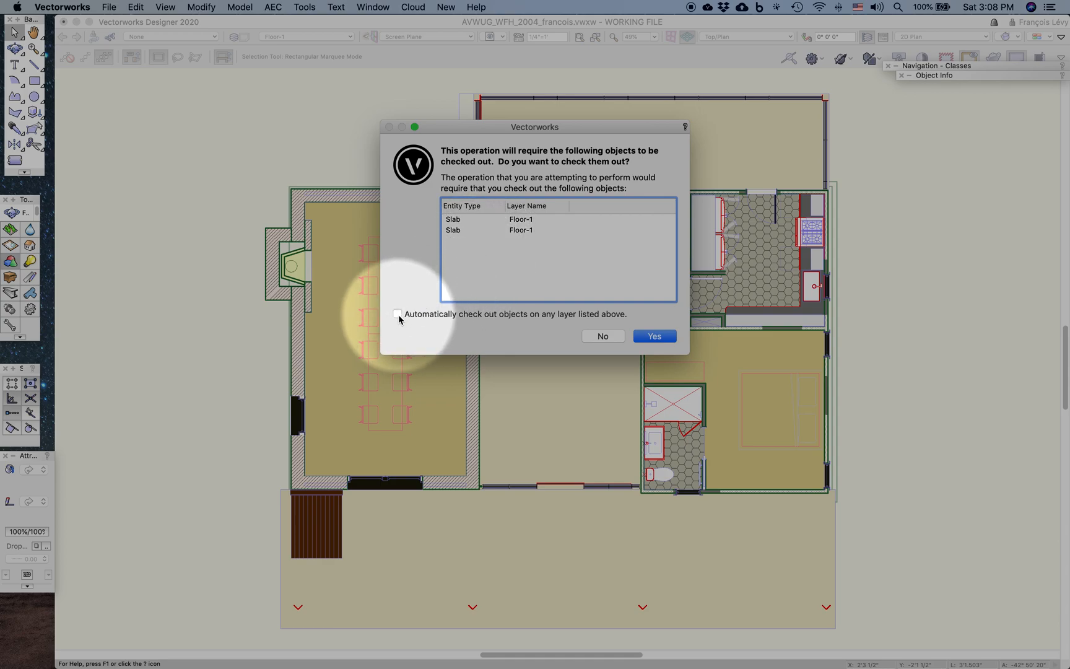
left_click(398, 314)
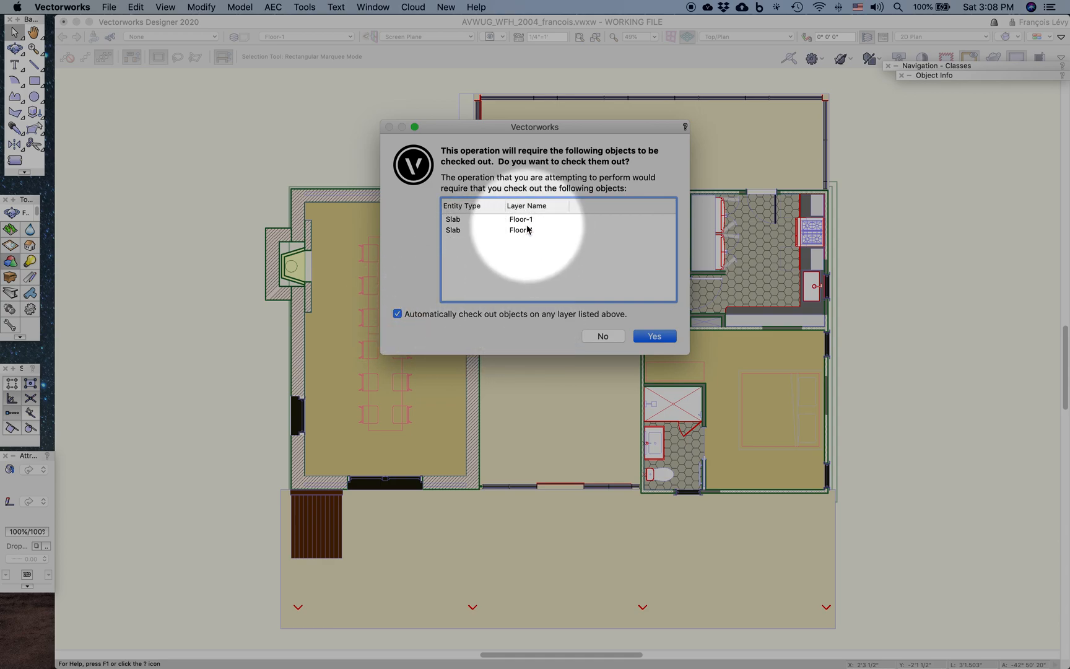
mouse_move(546, 266)
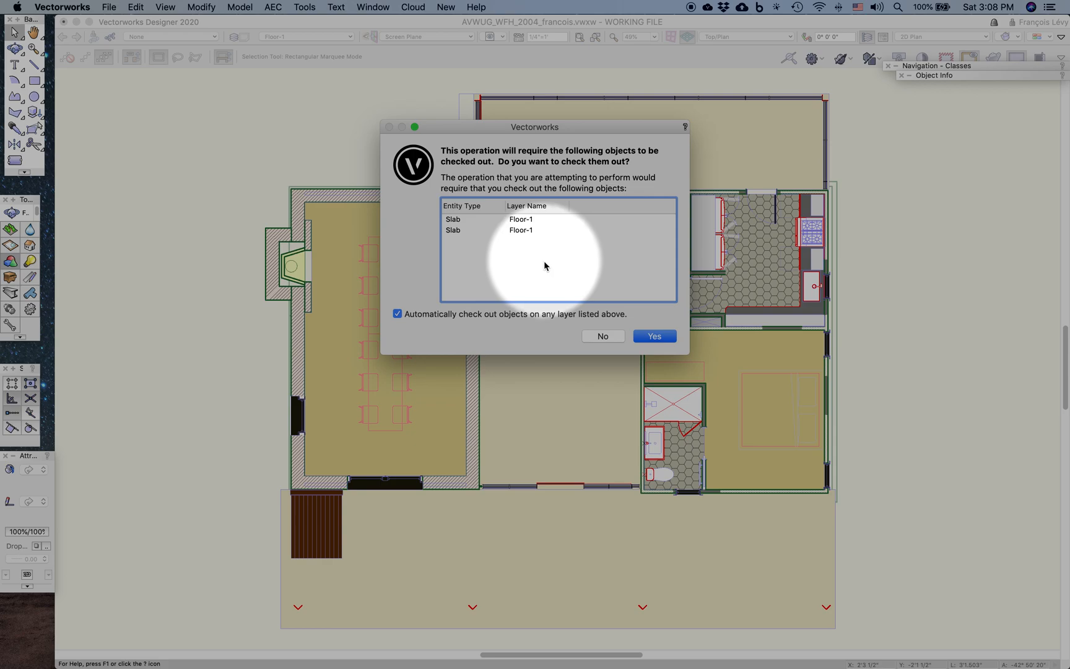
mouse_move(564, 283)
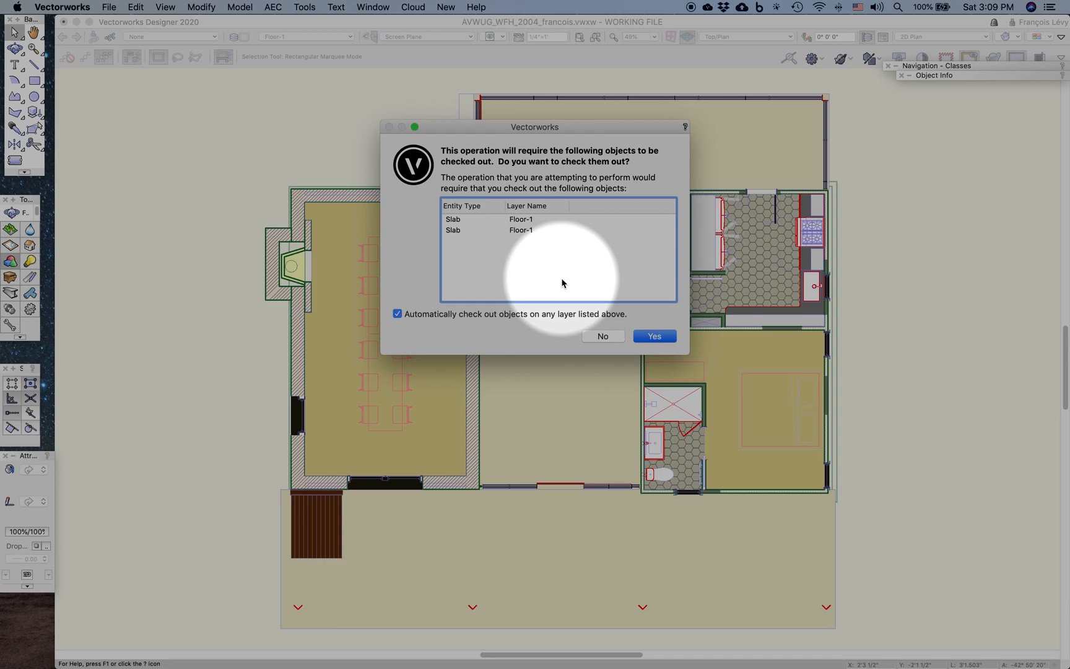
mouse_move(561, 281)
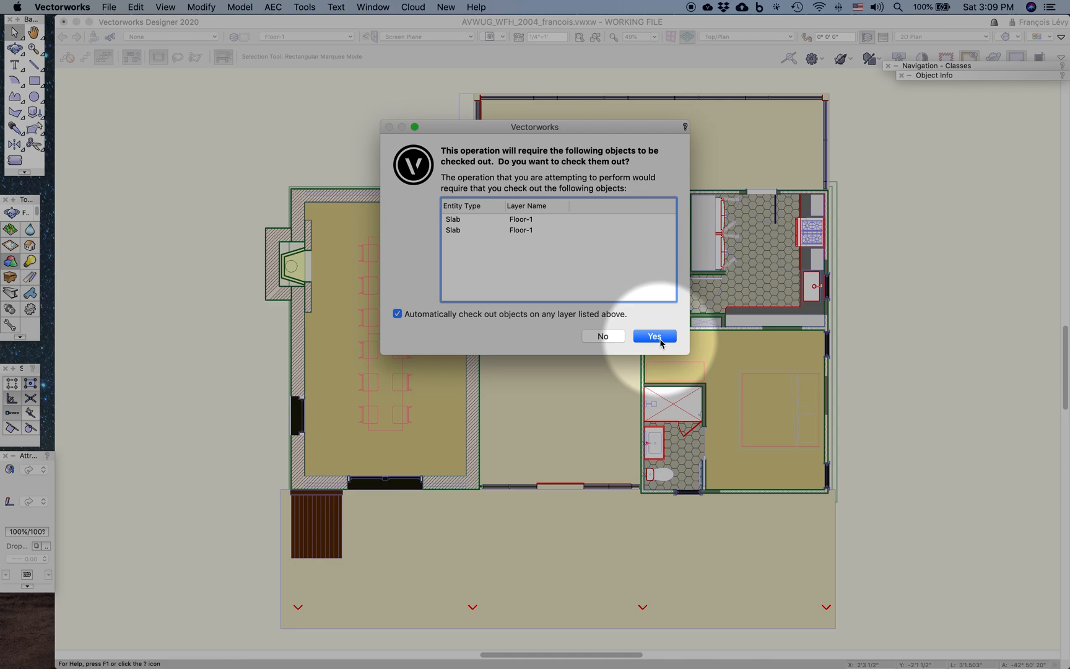
left_click(654, 337)
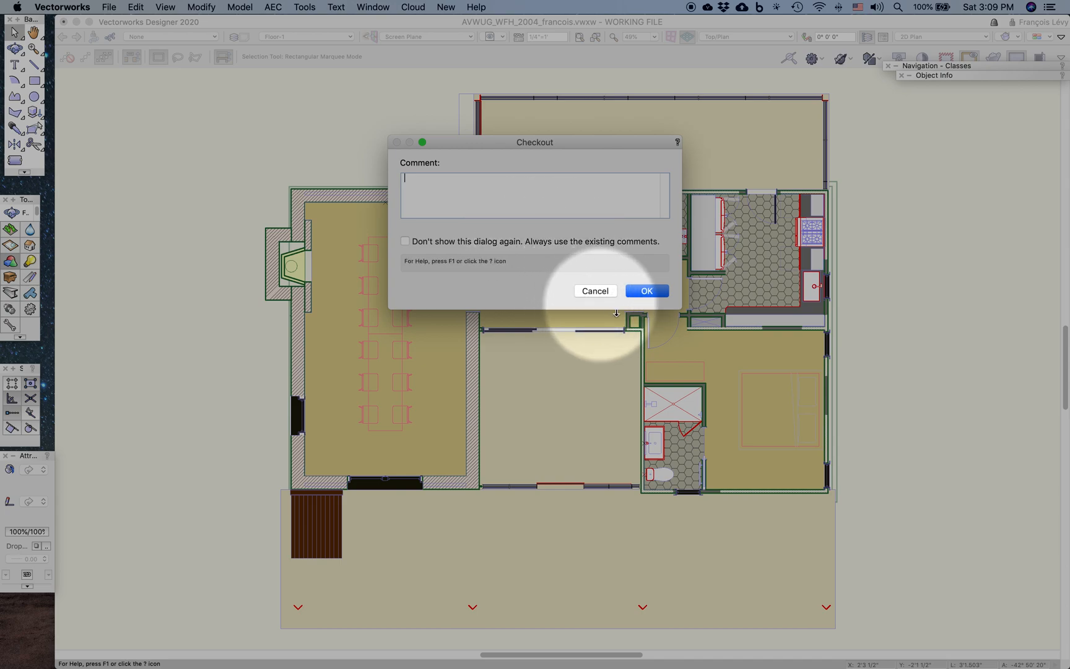
mouse_move(640, 299)
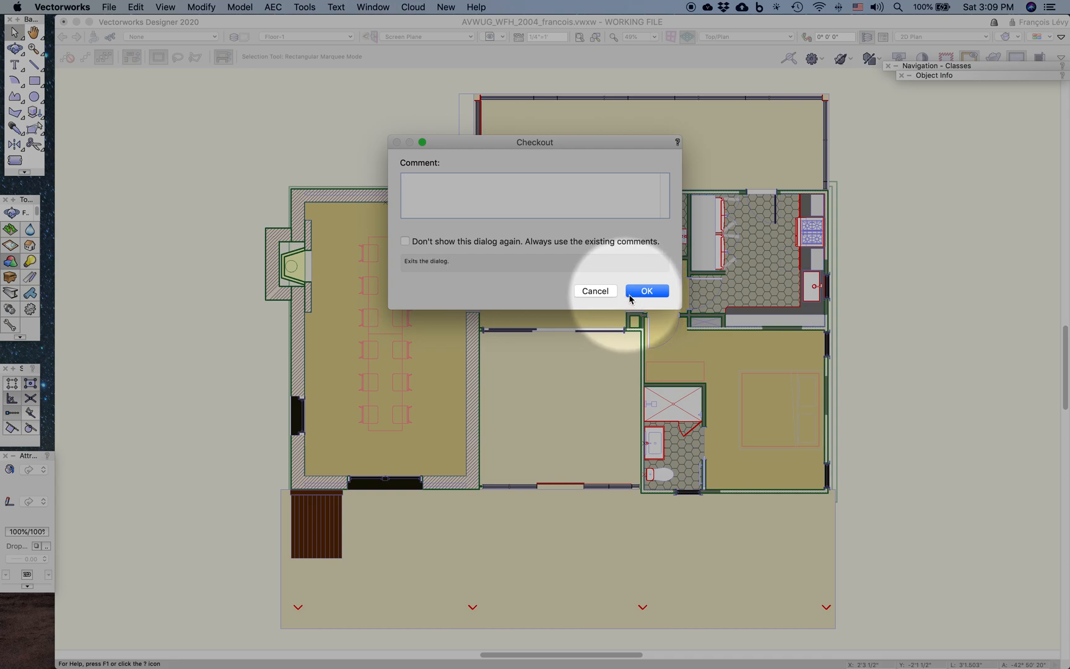
left_click(647, 290)
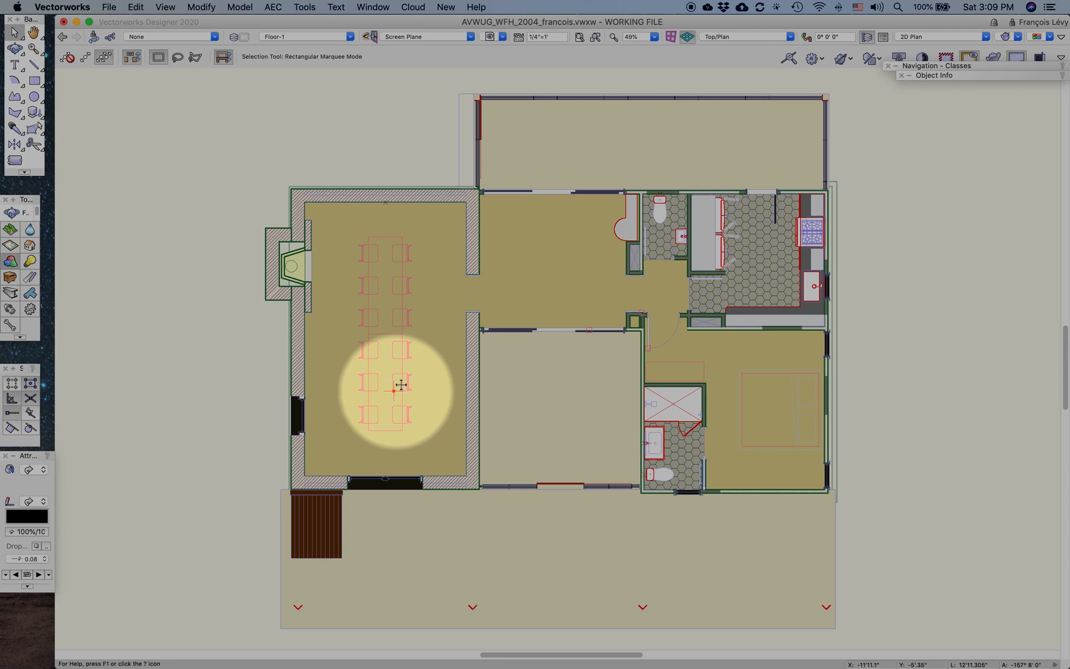
Step: Move the dining table 24" right, then undo the move and the slab change
right_click(397, 385)
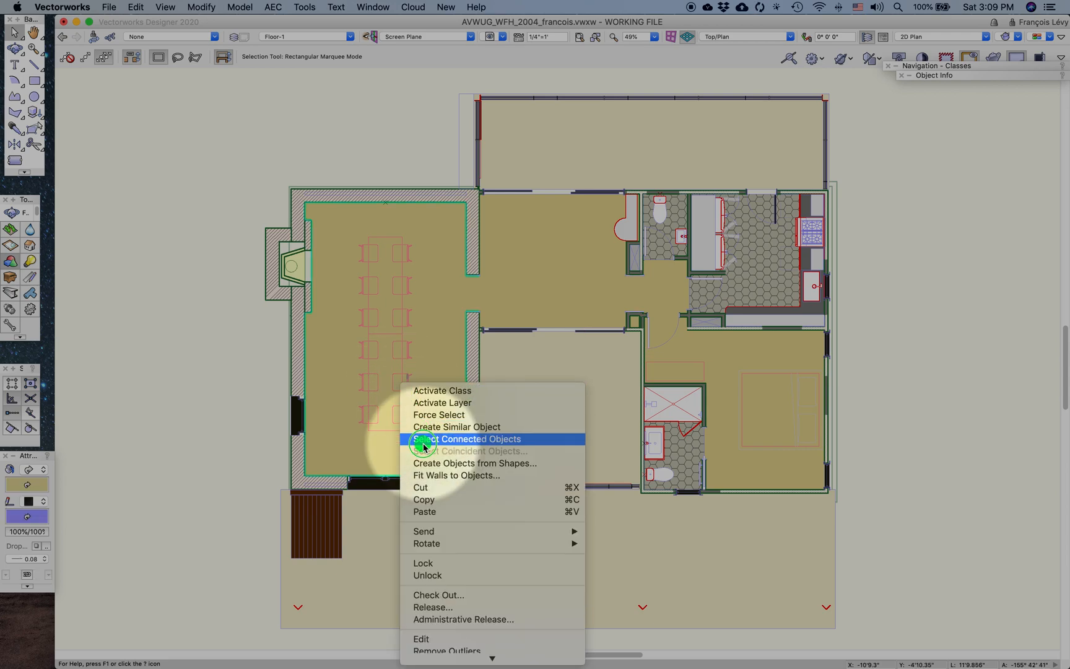
mouse_move(439, 415)
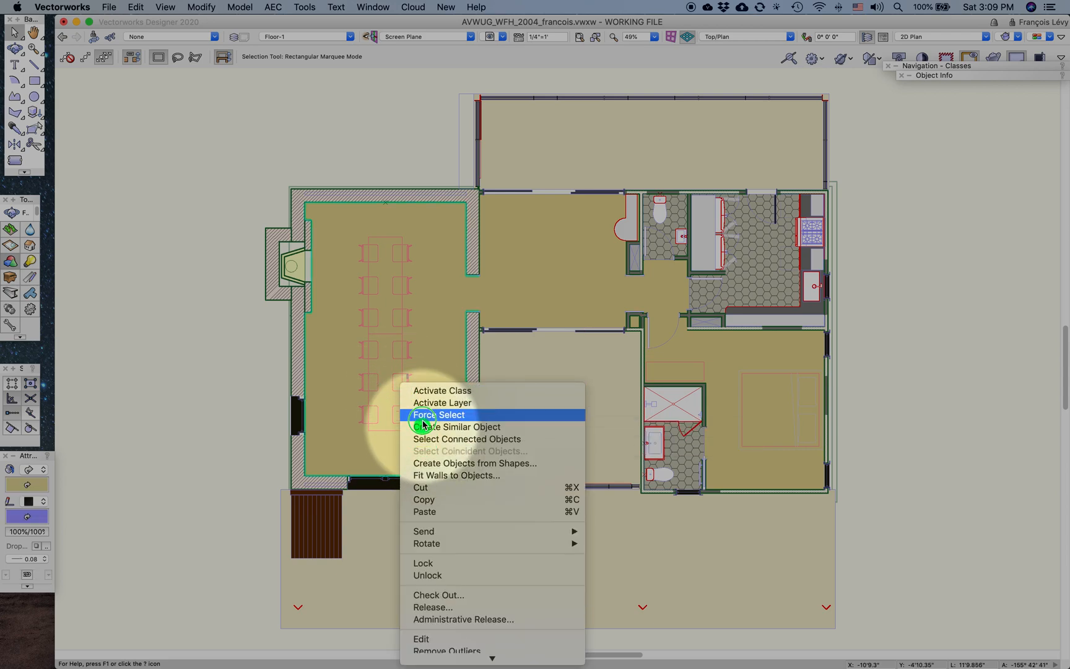
left_click(439, 415)
type("24")
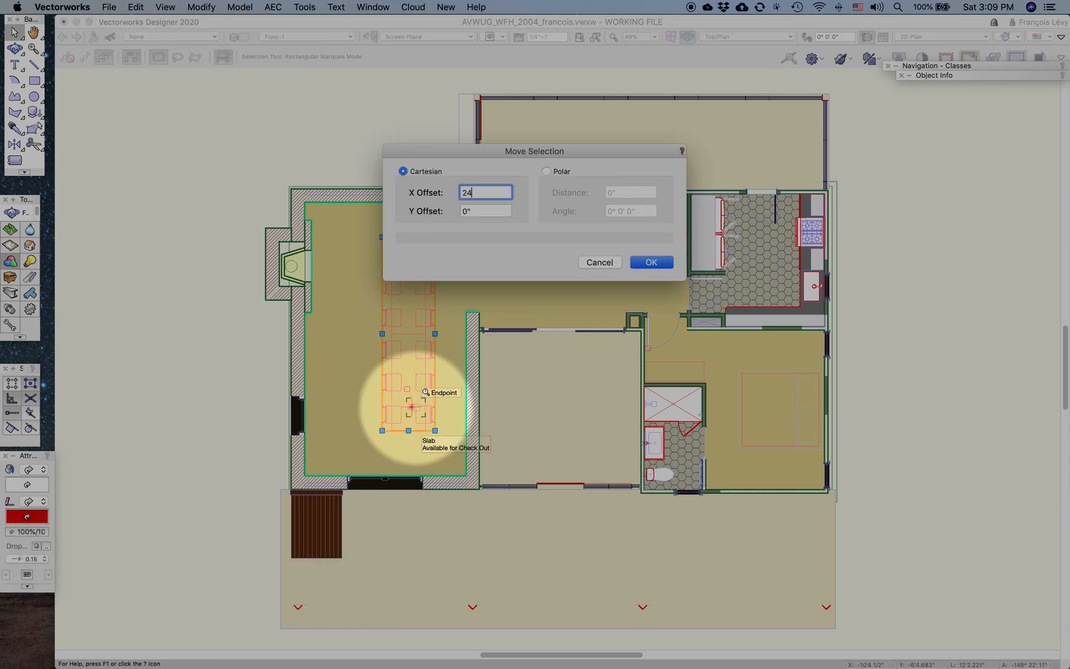
left_click(652, 262)
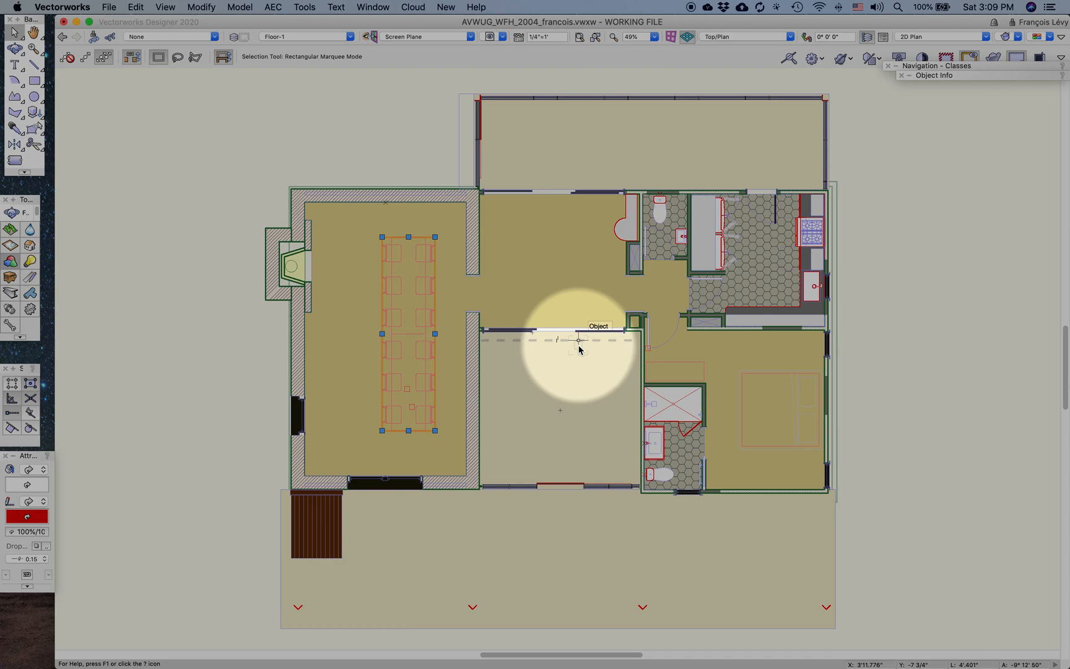
mouse_move(574, 347)
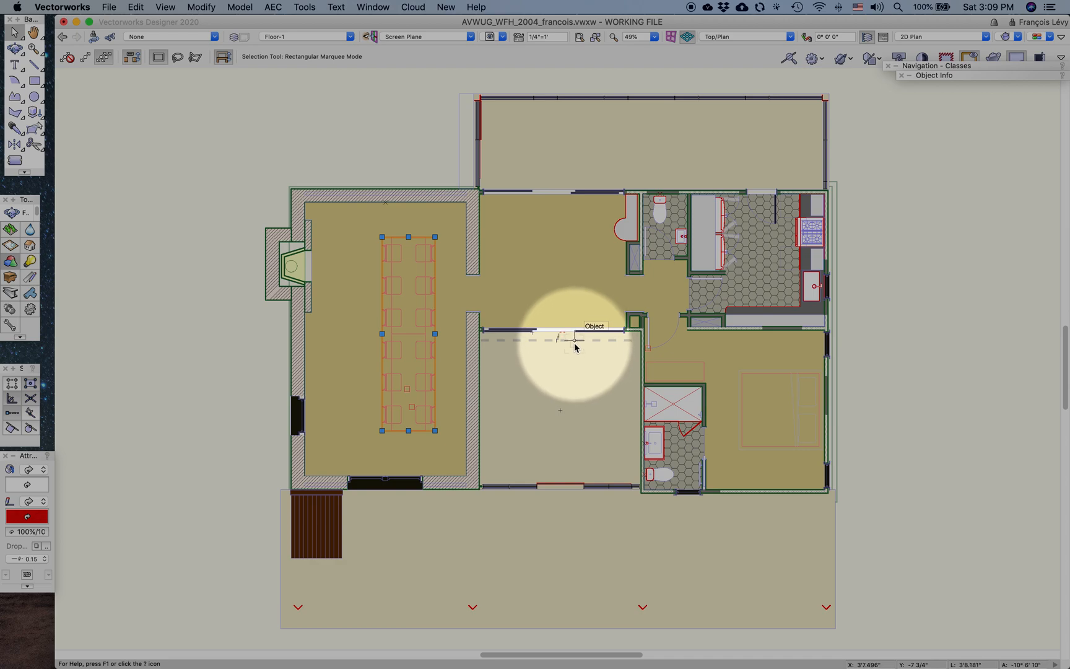
key("cmd+z")
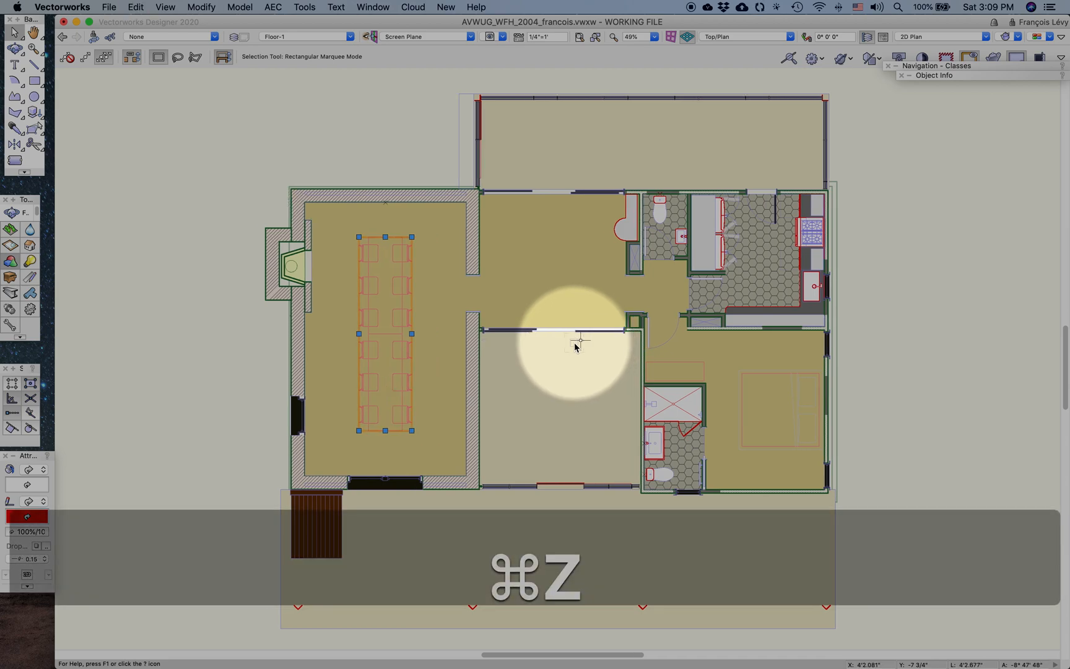
key("cmd+z")
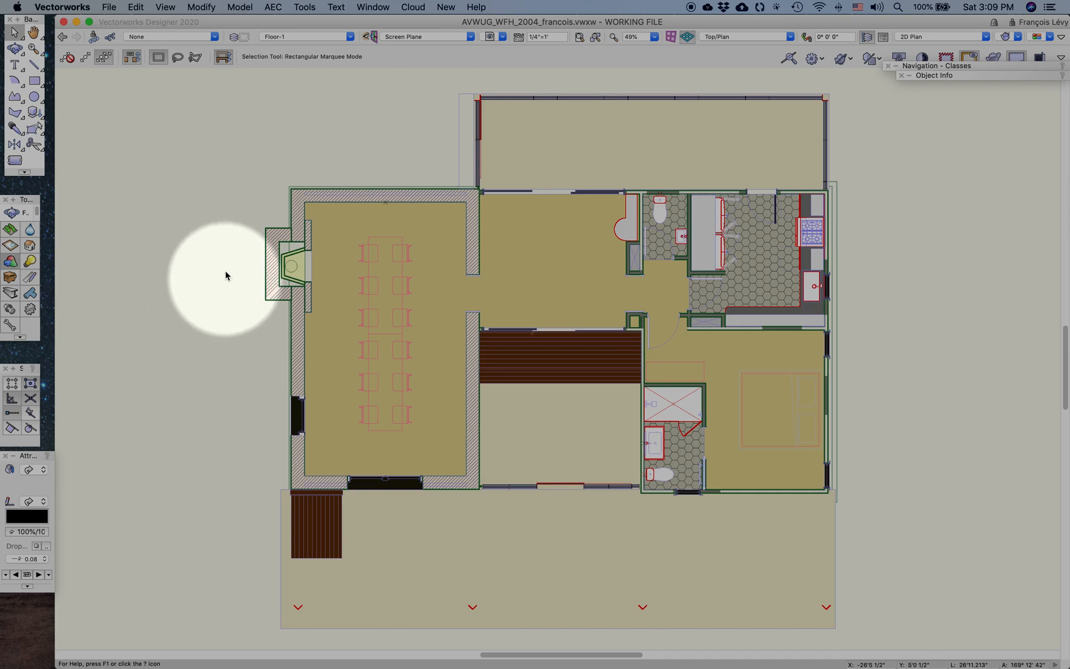
Step: Run Save and Commit, bringing up the Commit dialog with an empty comment
left_click(101, 7)
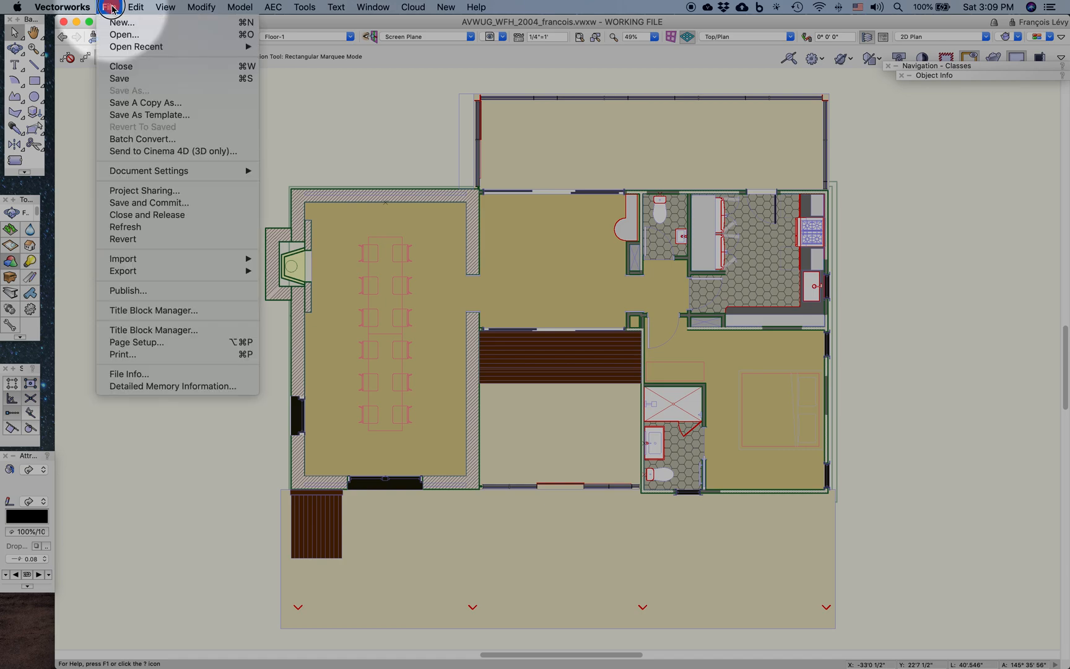
mouse_move(131, 161)
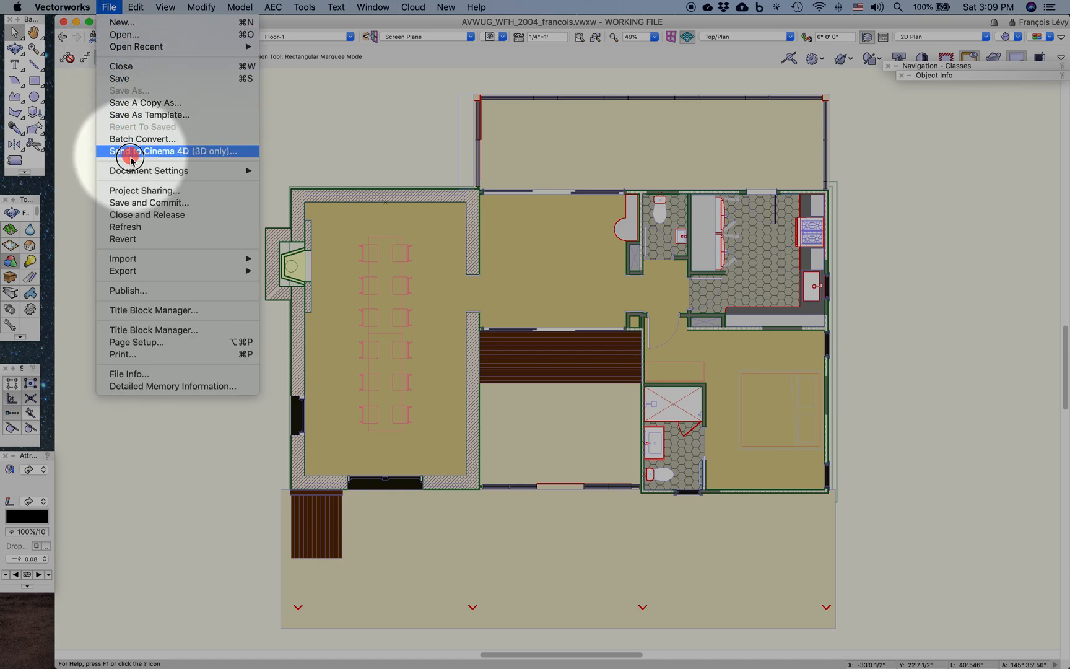
mouse_move(130, 204)
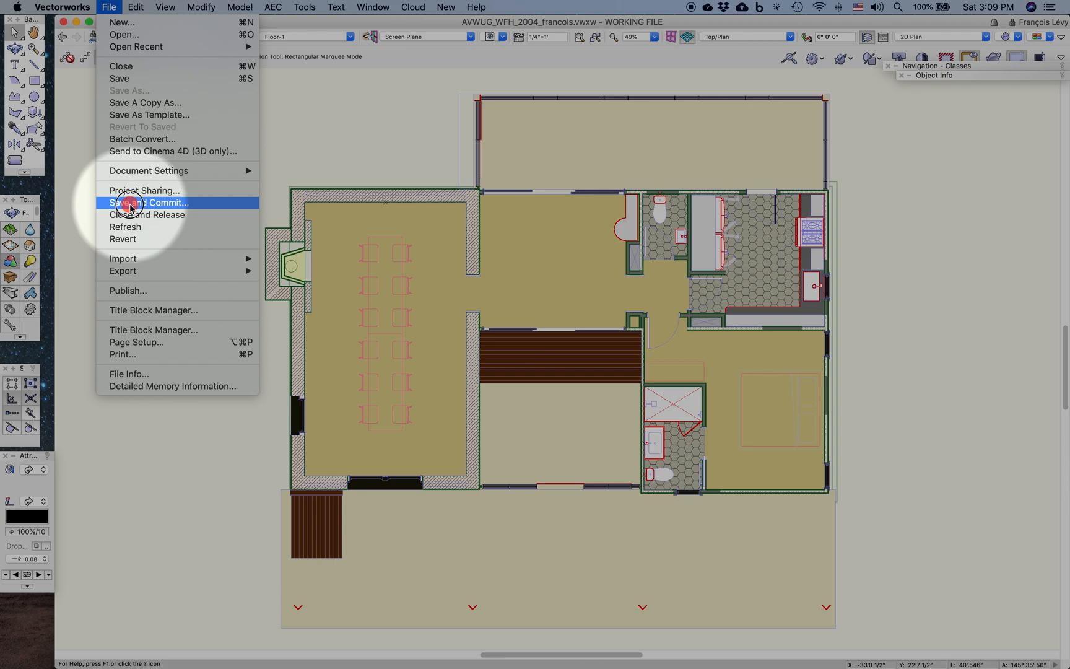
mouse_move(131, 204)
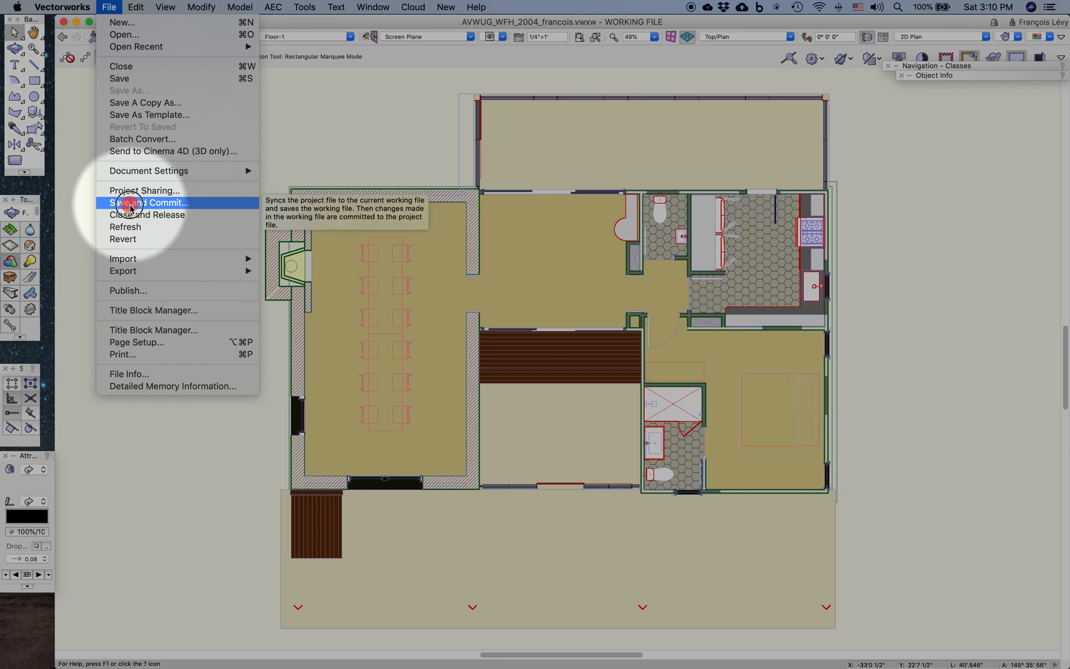
left_click(153, 203)
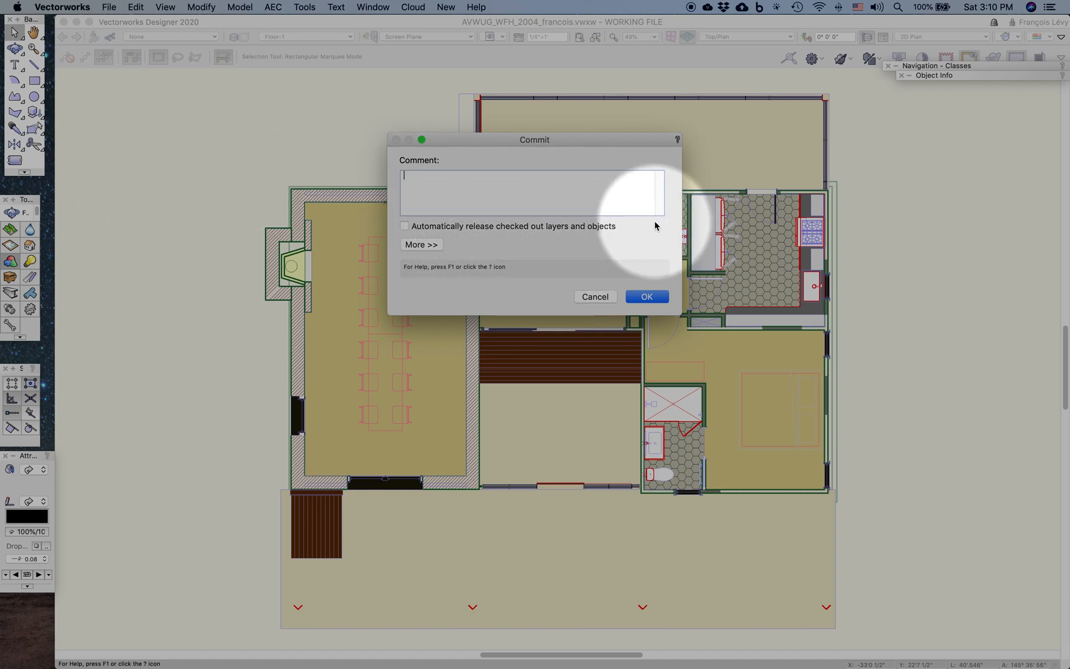
mouse_move(470, 236)
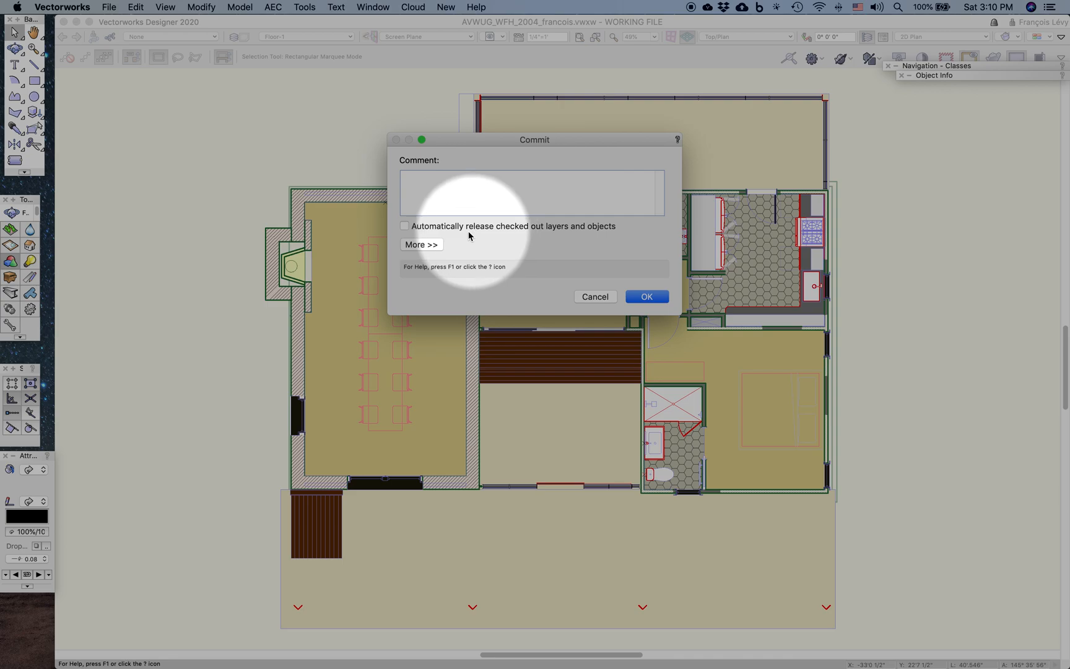
mouse_move(568, 238)
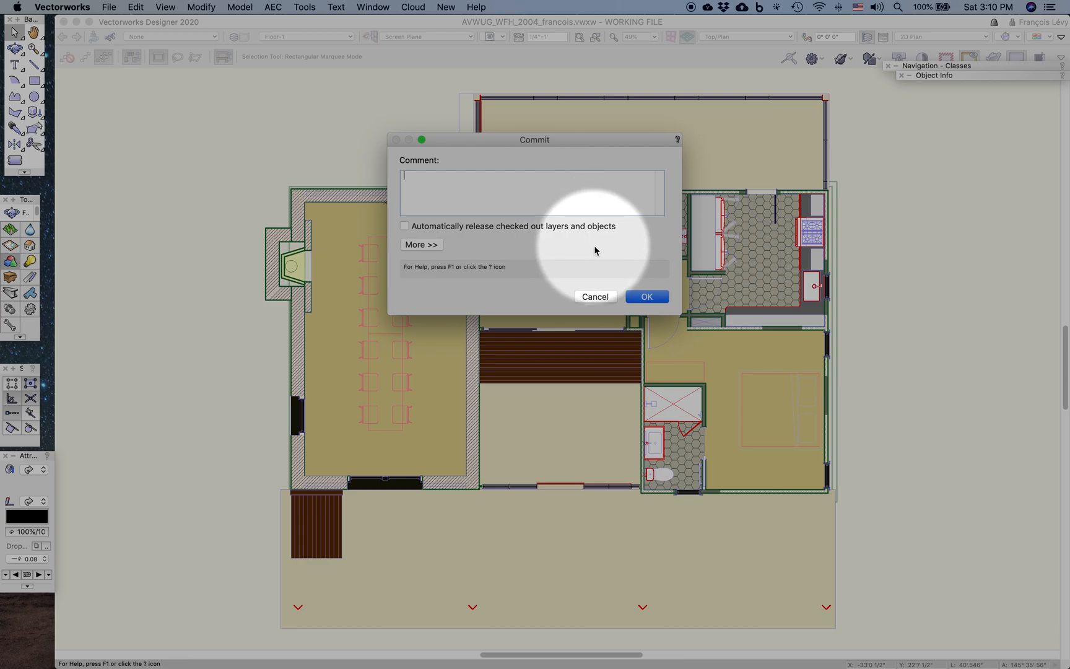
mouse_move(599, 248)
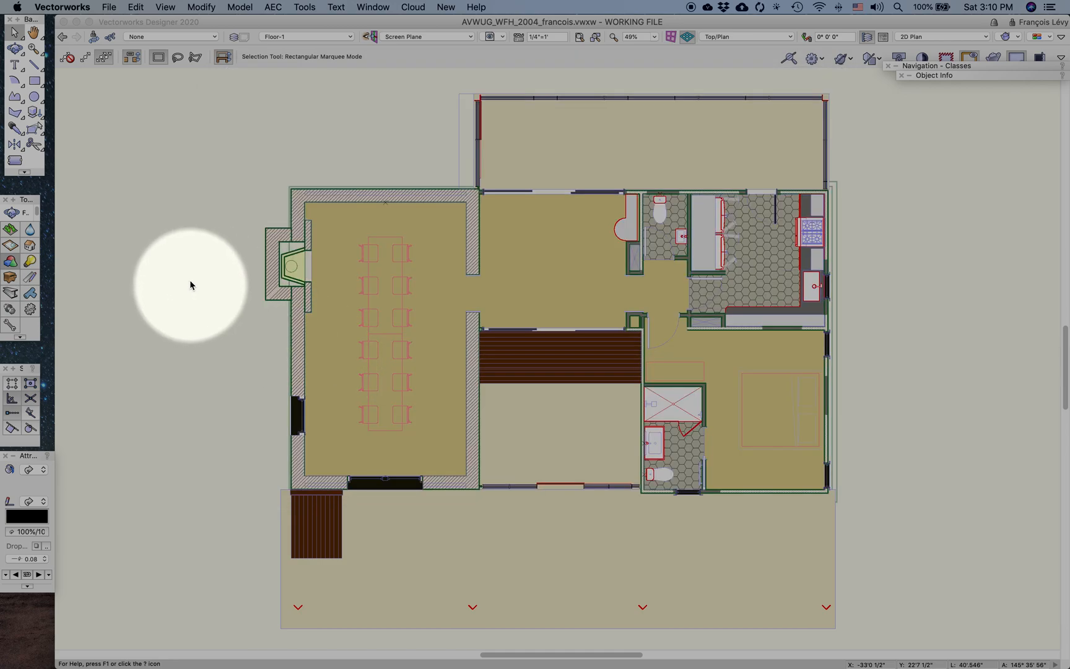
Step: Close and release the working file, cancelling the Open file prompt
left_click(107, 7)
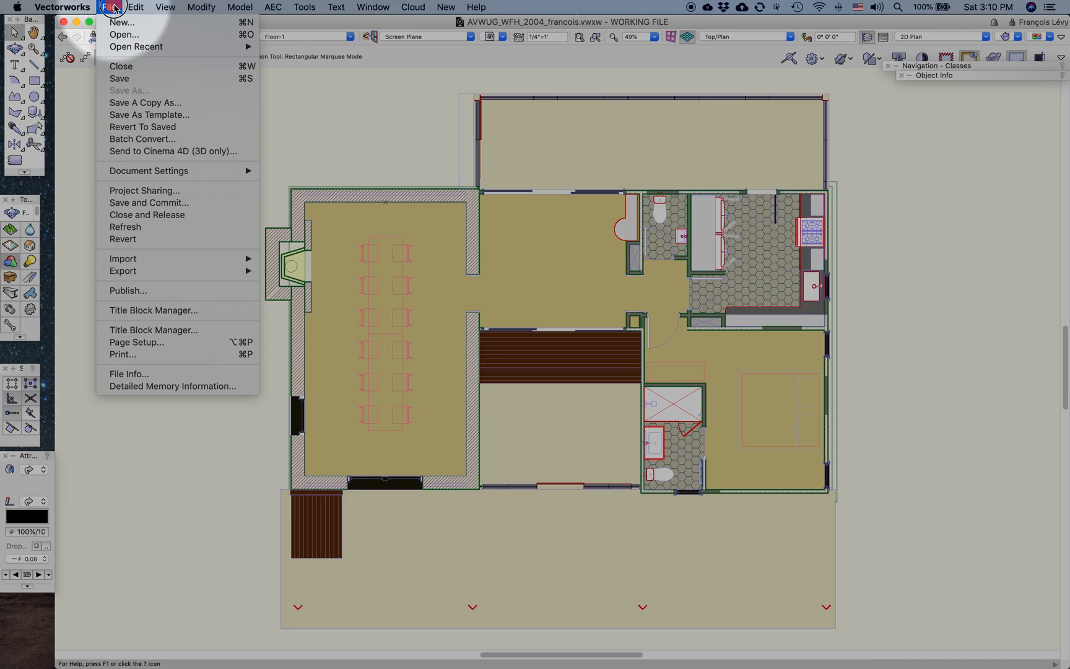
mouse_move(148, 202)
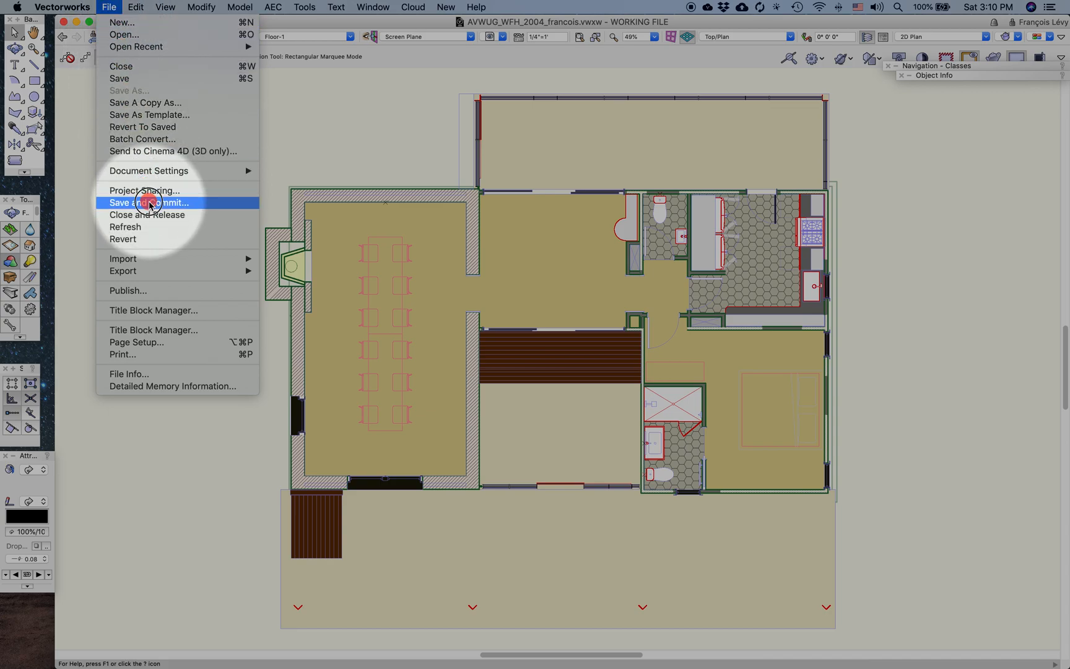
mouse_move(150, 215)
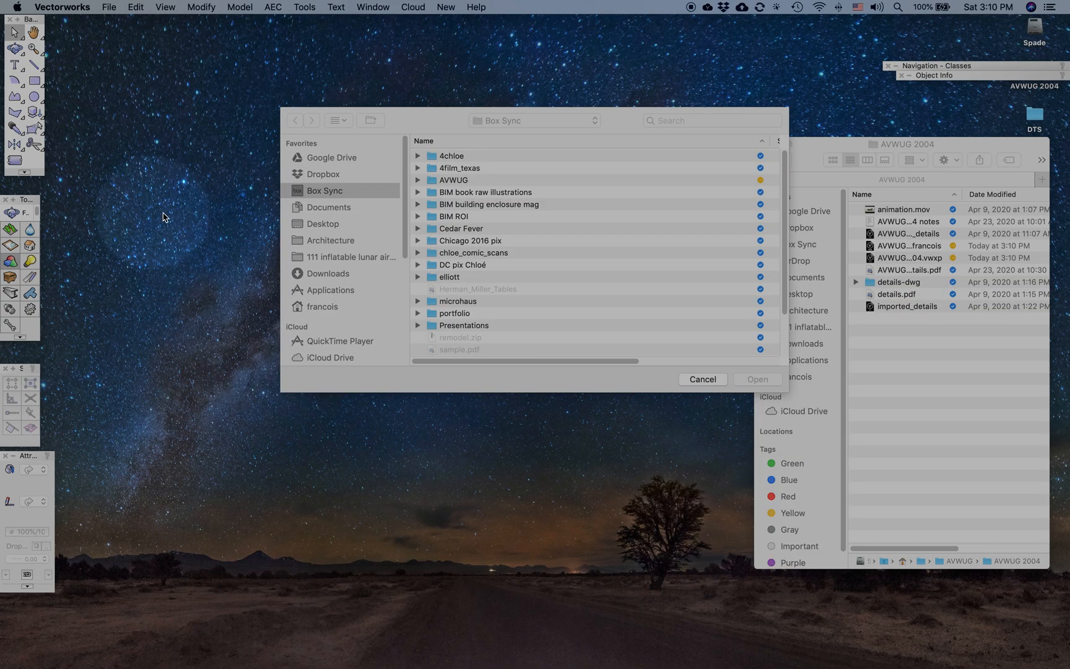
mouse_move(700, 406)
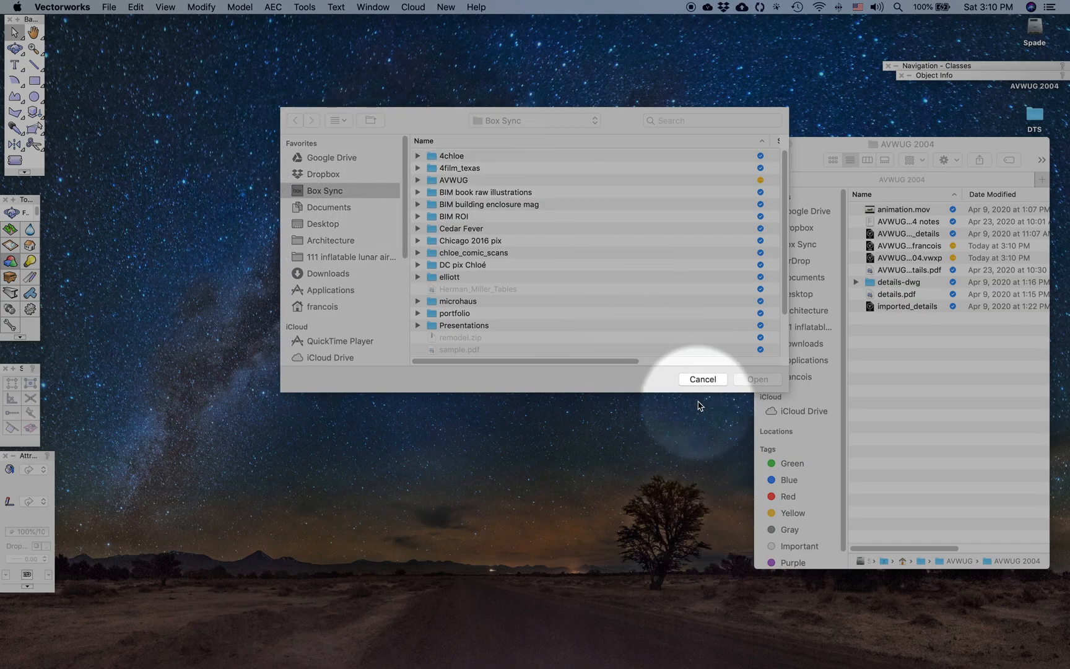
left_click(702, 379)
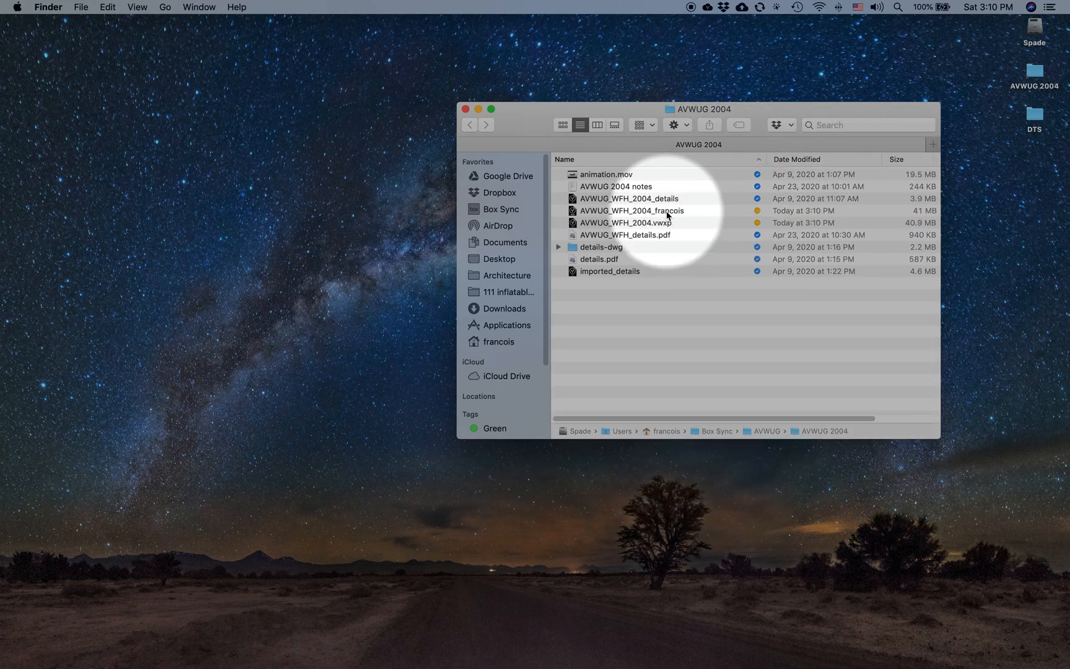
Step: Open AVWUG_WFH_2004.vwxp from the AVWUG 2004 Finder window
left_click(667, 210)
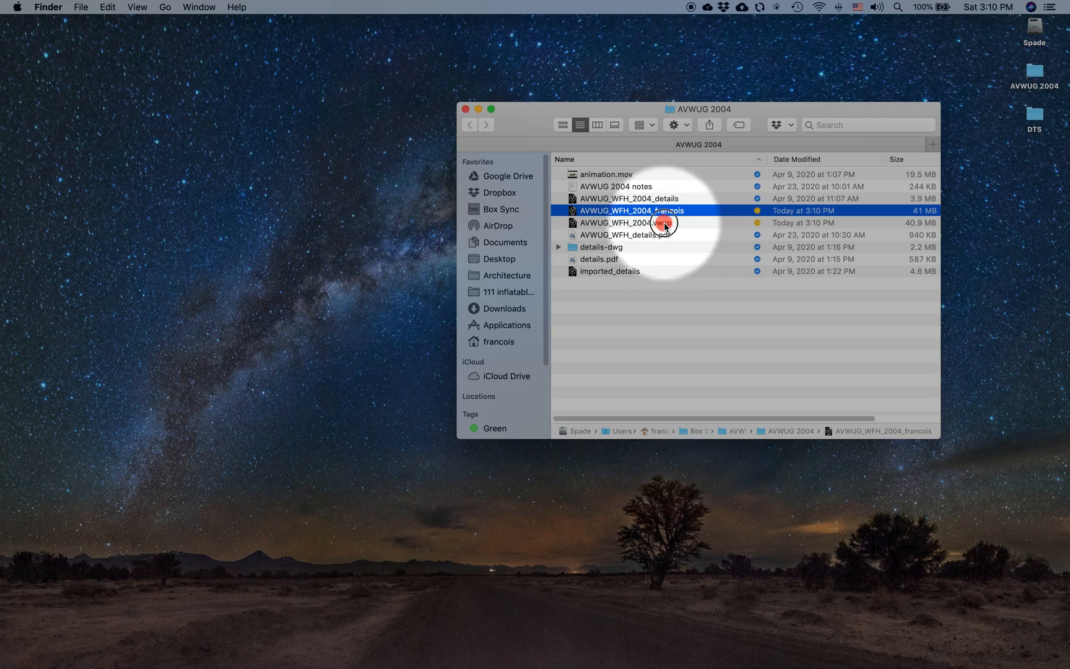
left_click(644, 223)
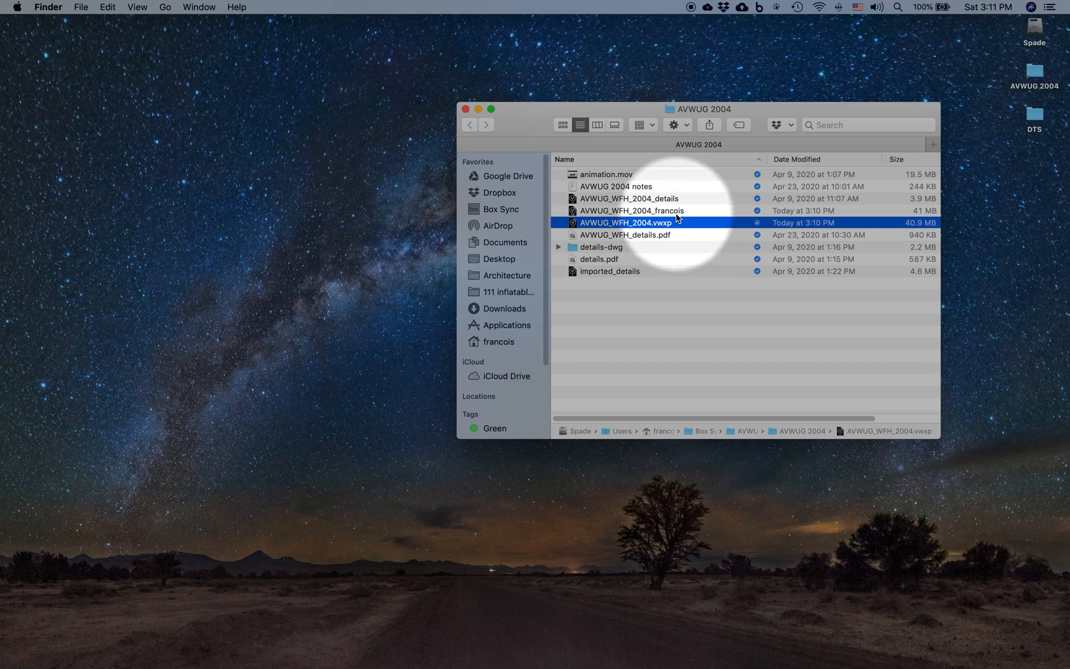
double_click(644, 211)
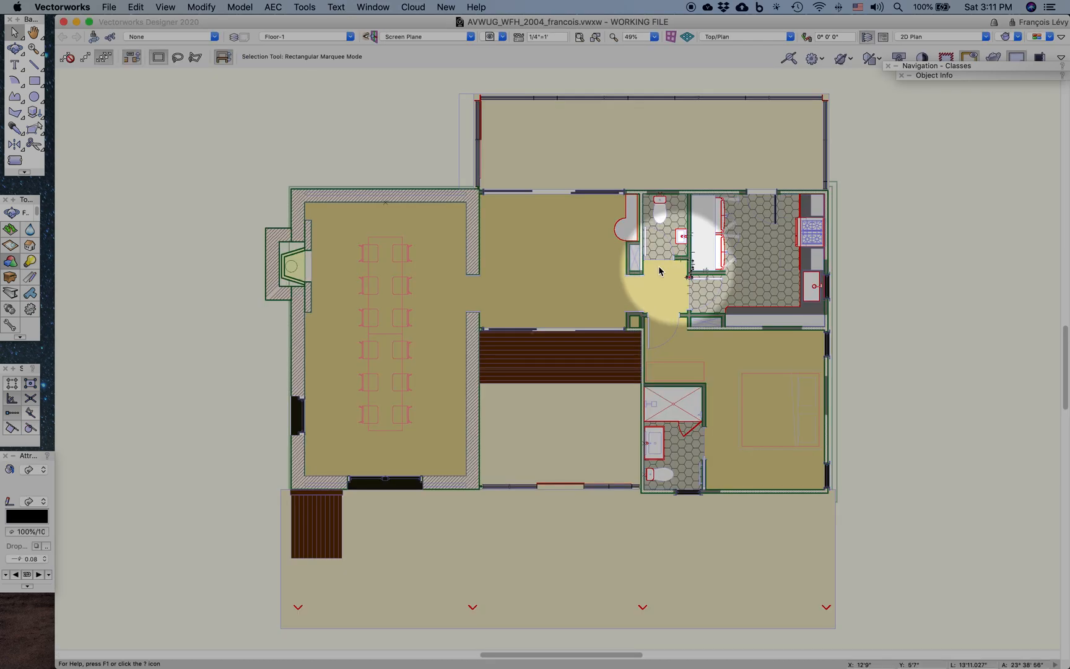
mouse_move(227, 146)
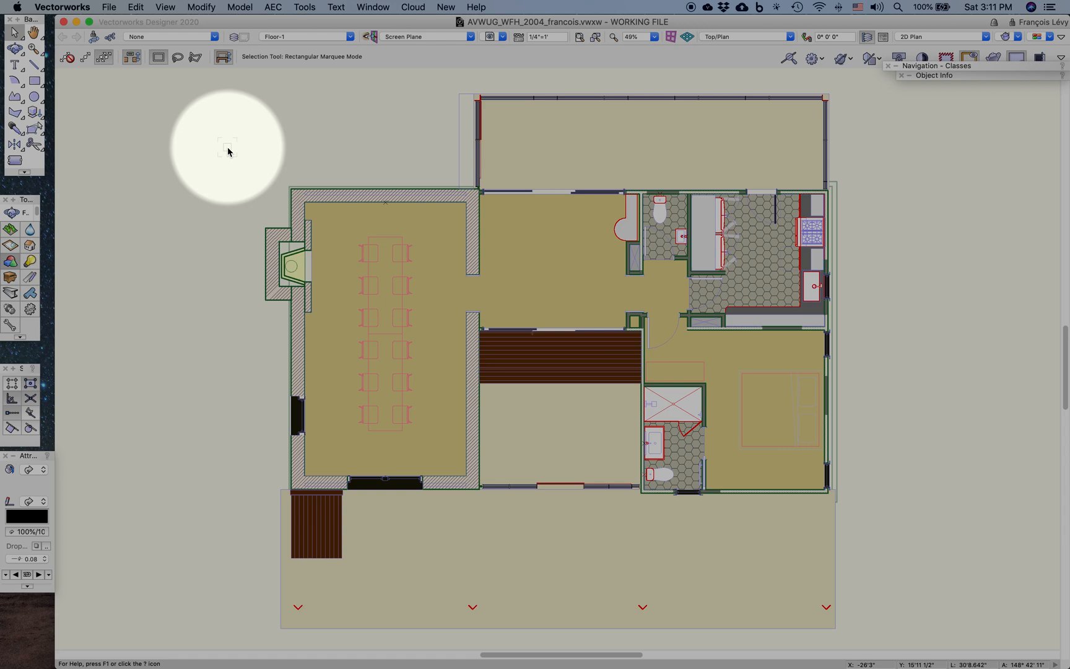
Step: Save a copy named AVWUG_WFH_2004 as a Vectorworks Drawing (*.vwx) in AVWUG 2004
left_click(107, 6)
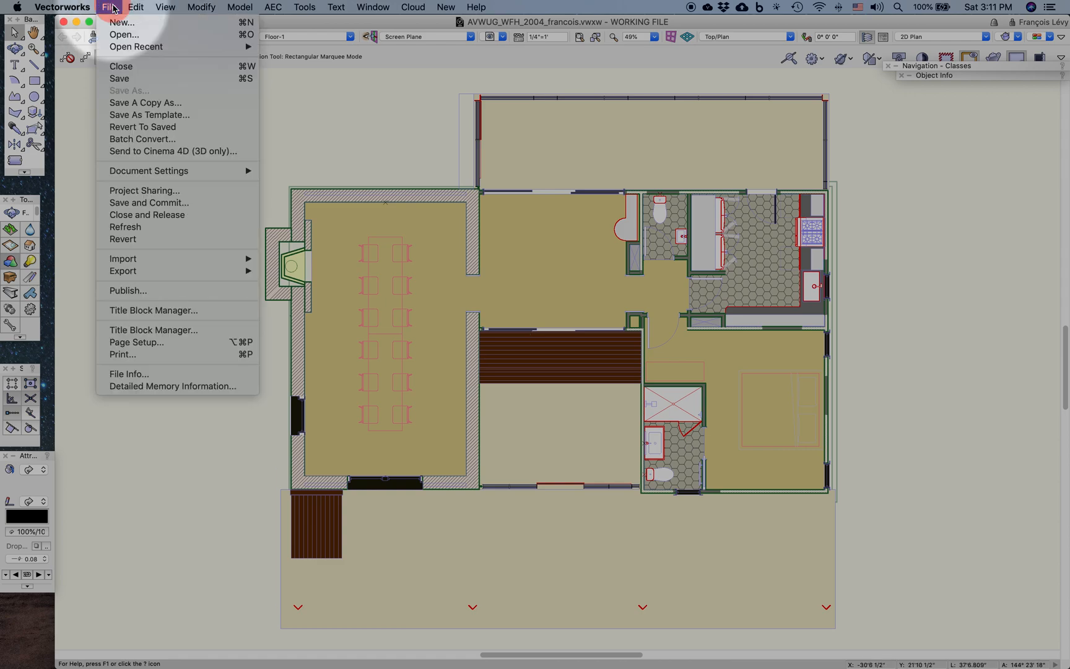
mouse_move(130, 76)
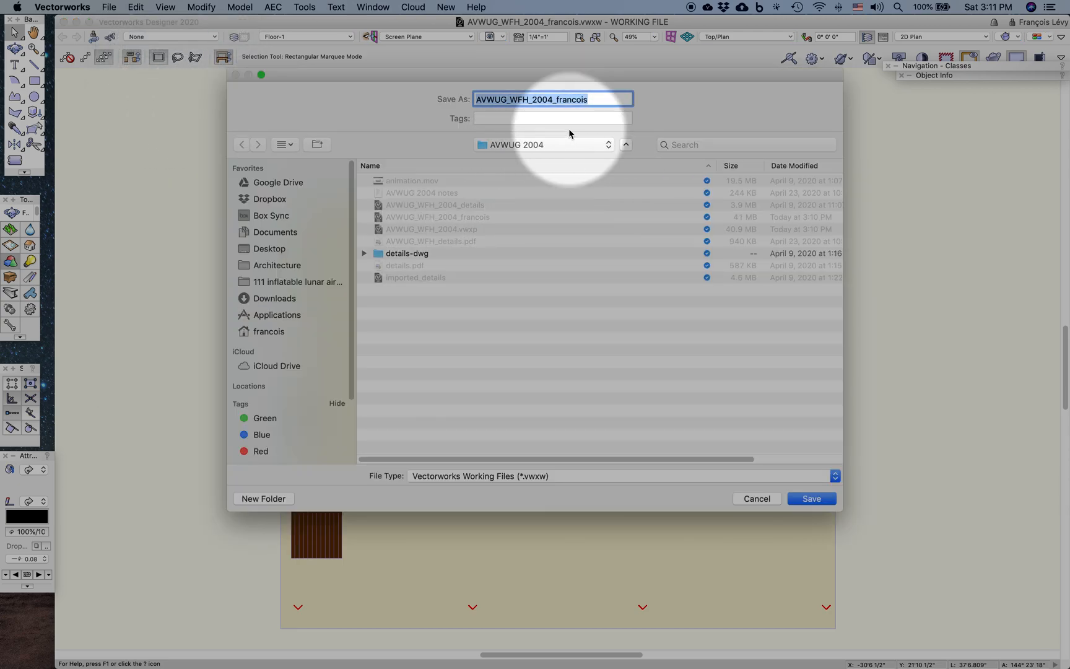
left_click(557, 99)
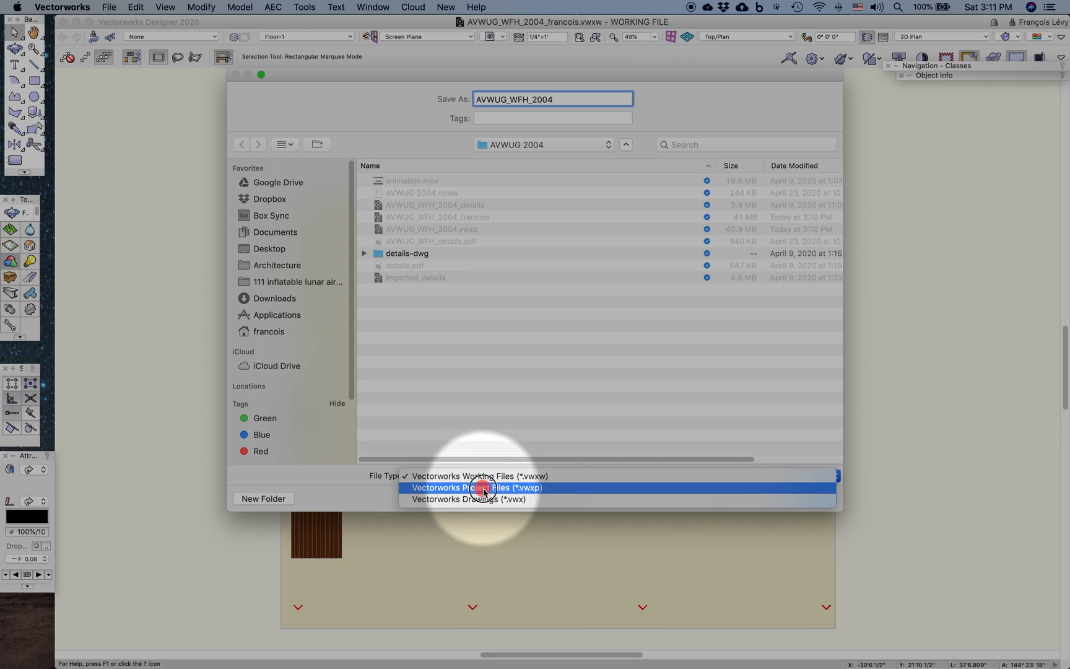
mouse_move(506, 510)
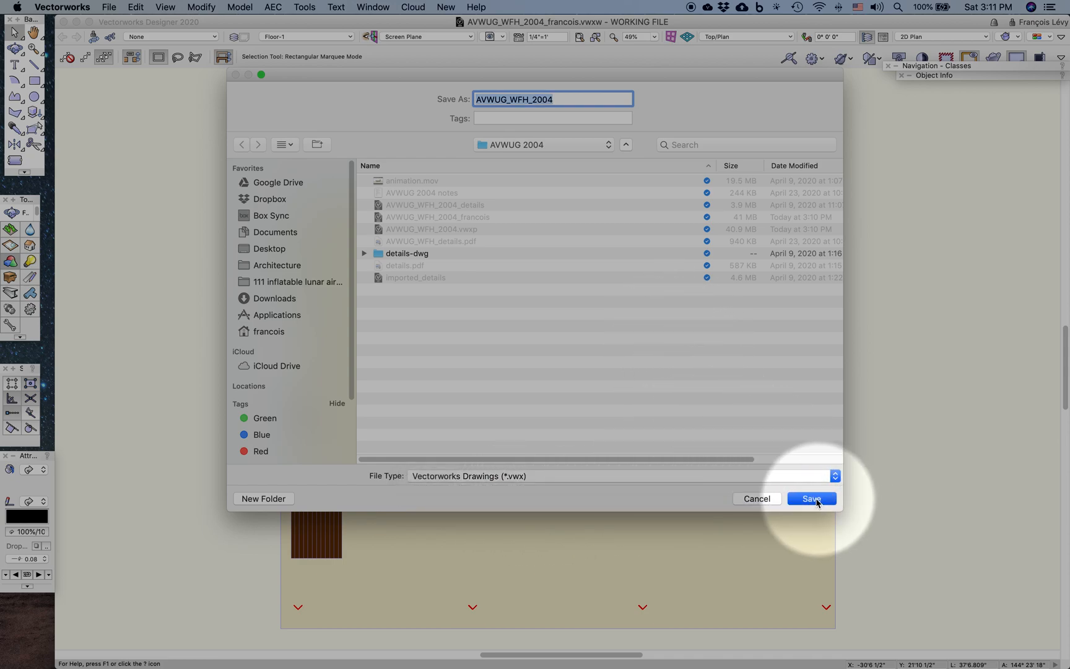
left_click(811, 499)
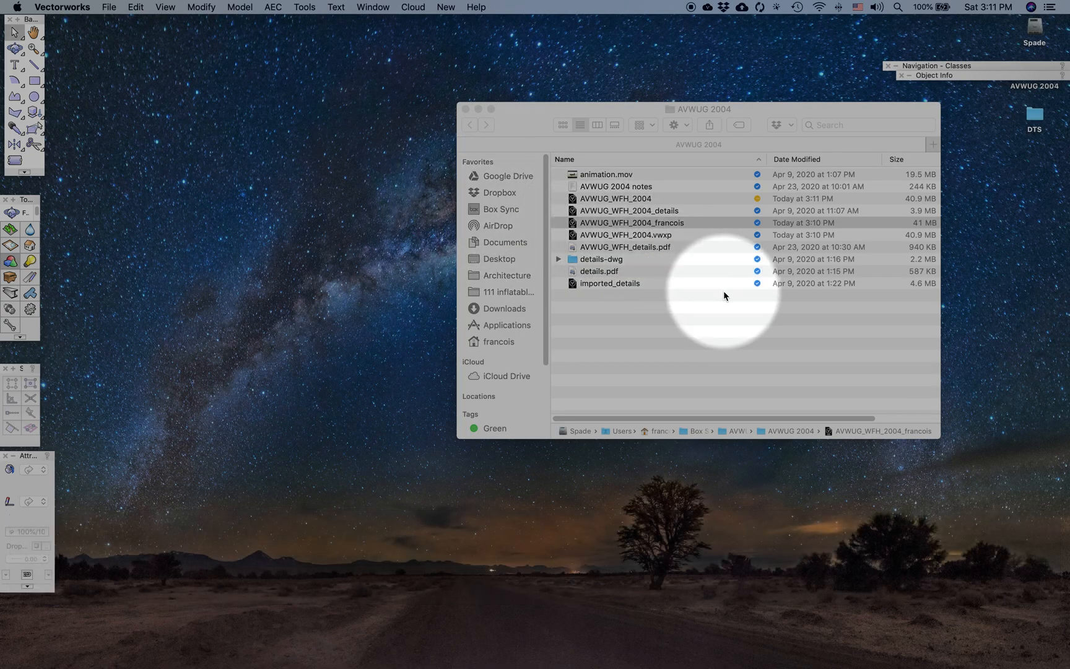
Step: Open AVWUG_WFH_2004 from the AVWUG 2004 Finder folder into Vectorworks
left_click(615, 198)
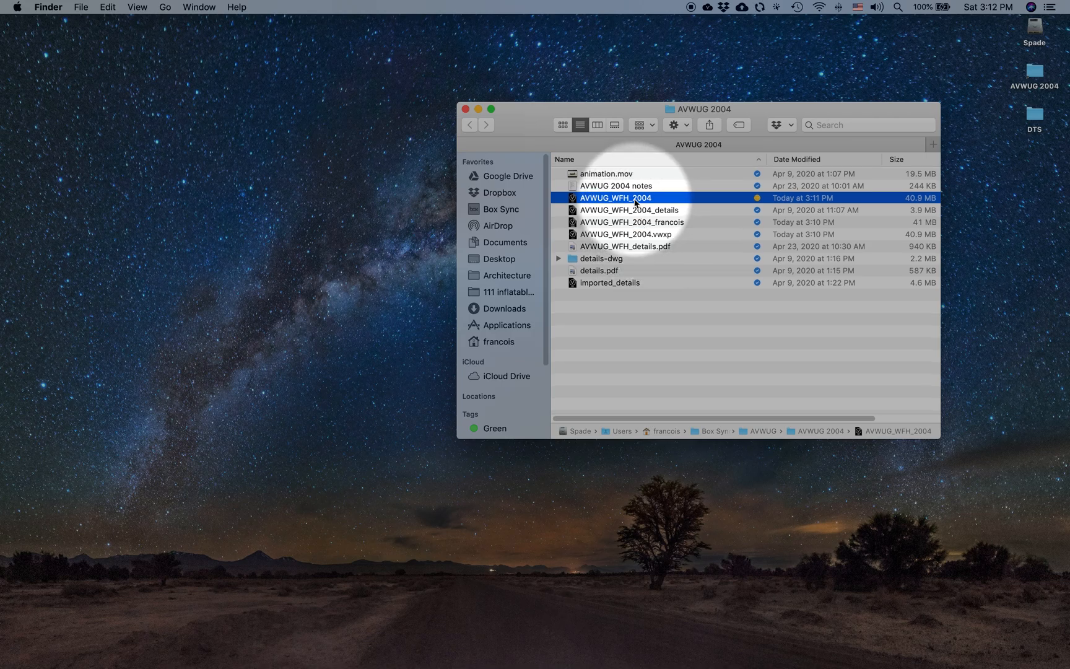
double_click(615, 197)
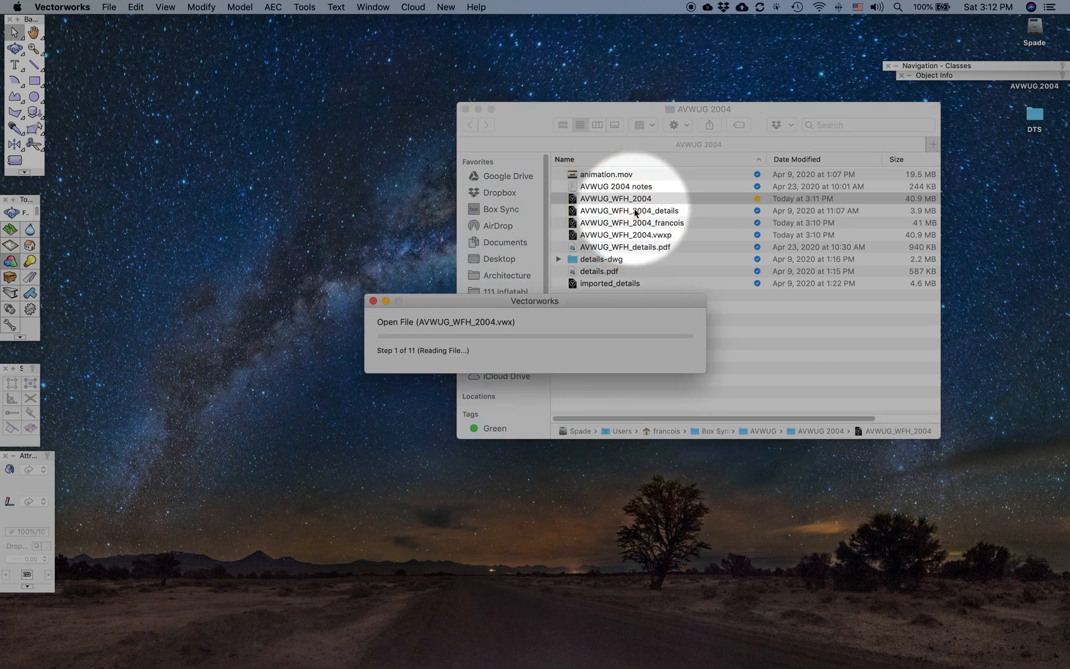